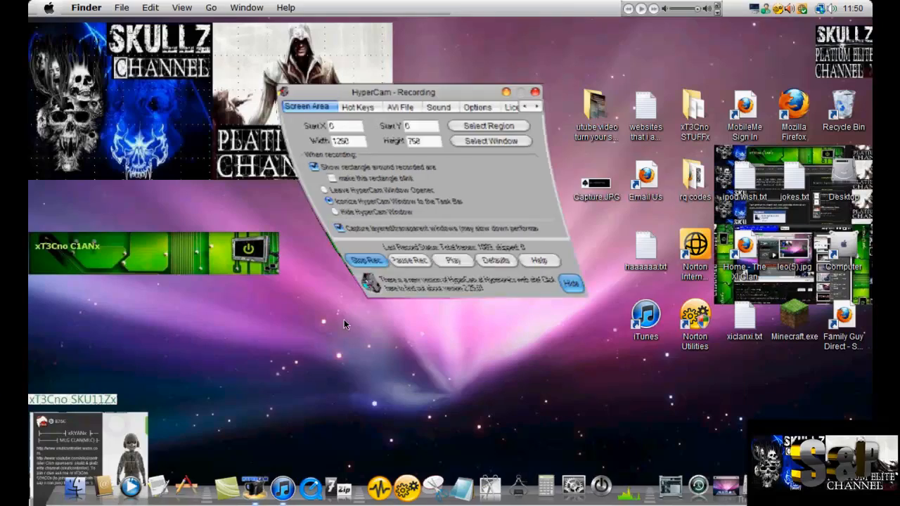
Step: Dismiss the HyperCam recording settings window so the ipod pics folder is visible
left_click(571, 285)
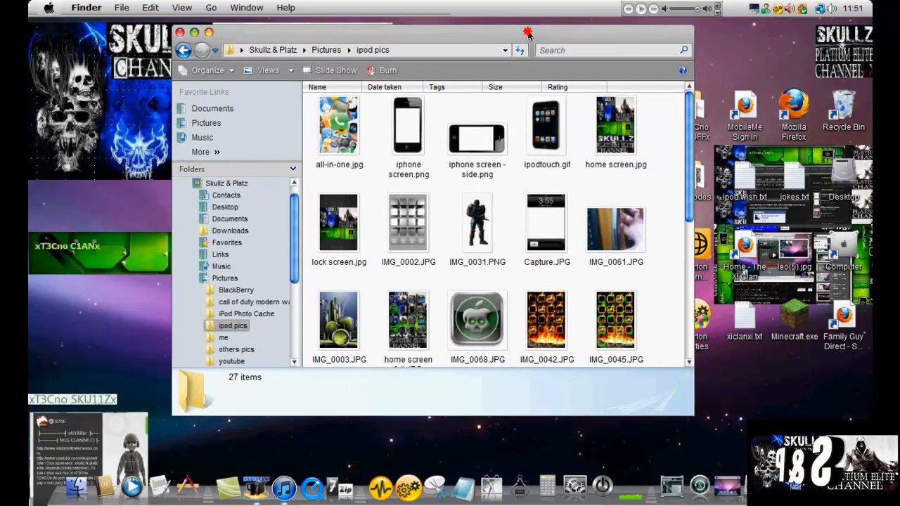
mouse_move(760, 155)
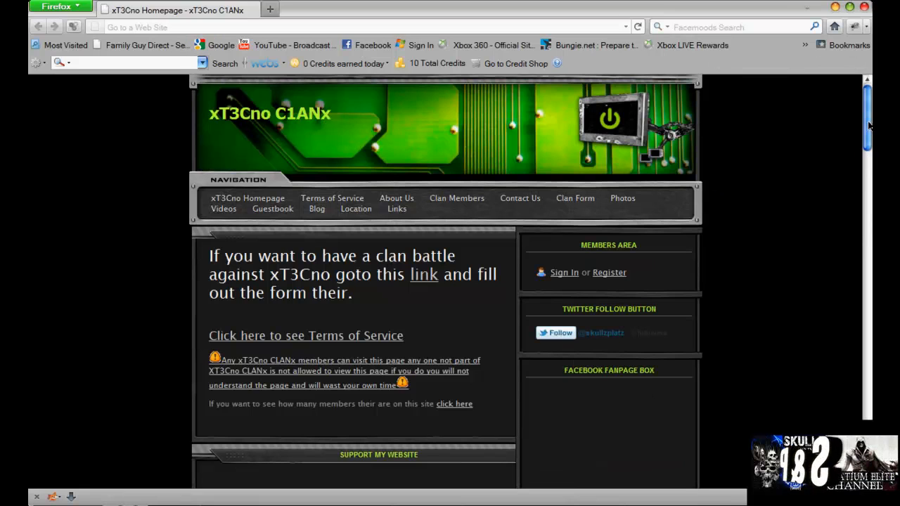
Step: Scroll to the clan site's Box downloads widget and view the idevice wallpapers folder
scroll("down", 3)
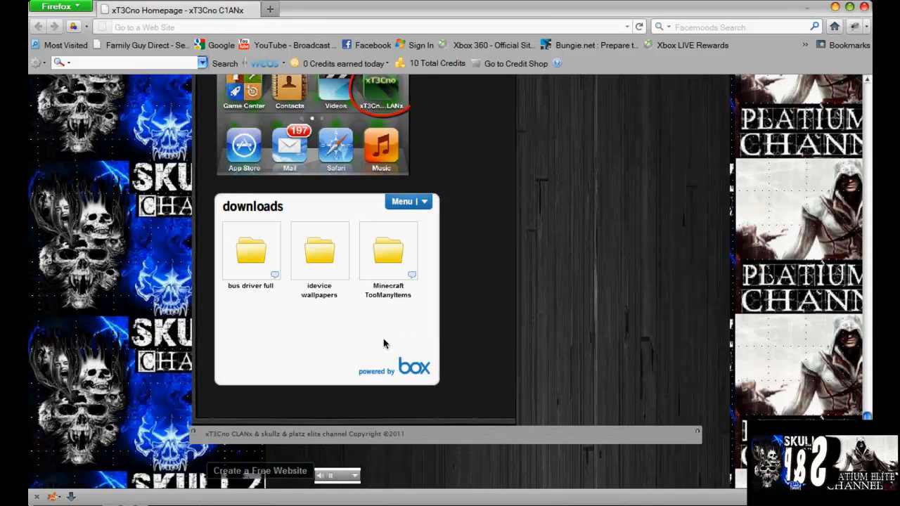
mouse_move(322, 333)
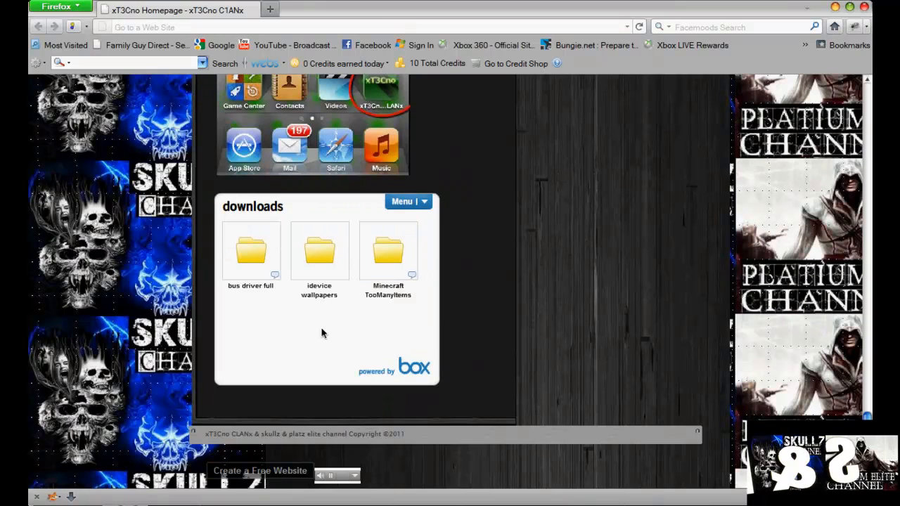
left_click(319, 251)
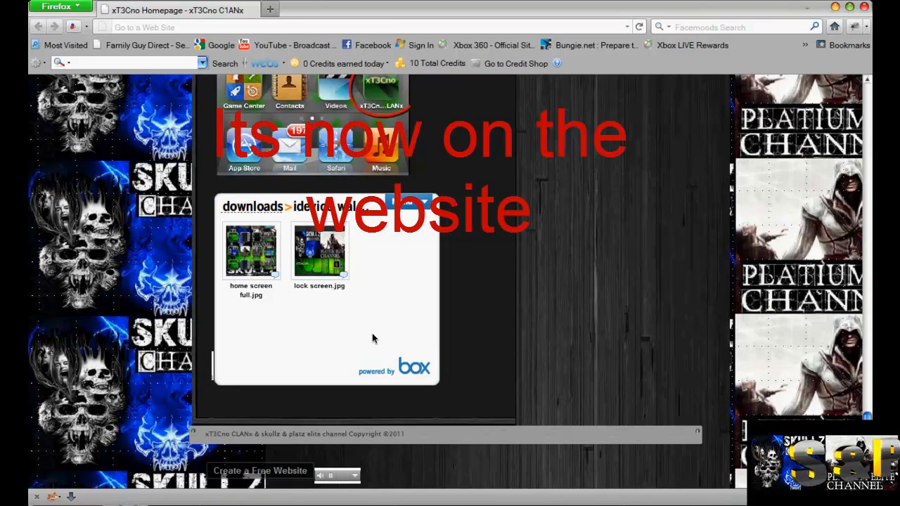
mouse_move(280, 284)
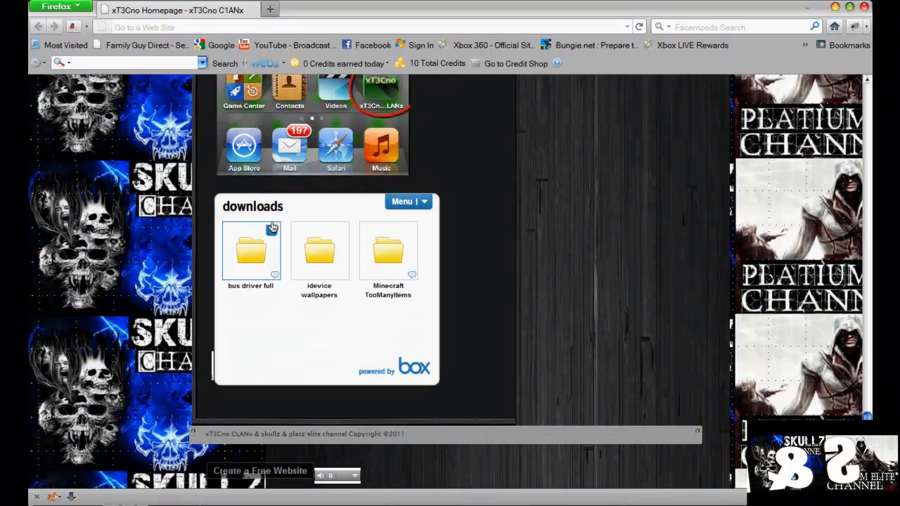
mouse_move(368, 256)
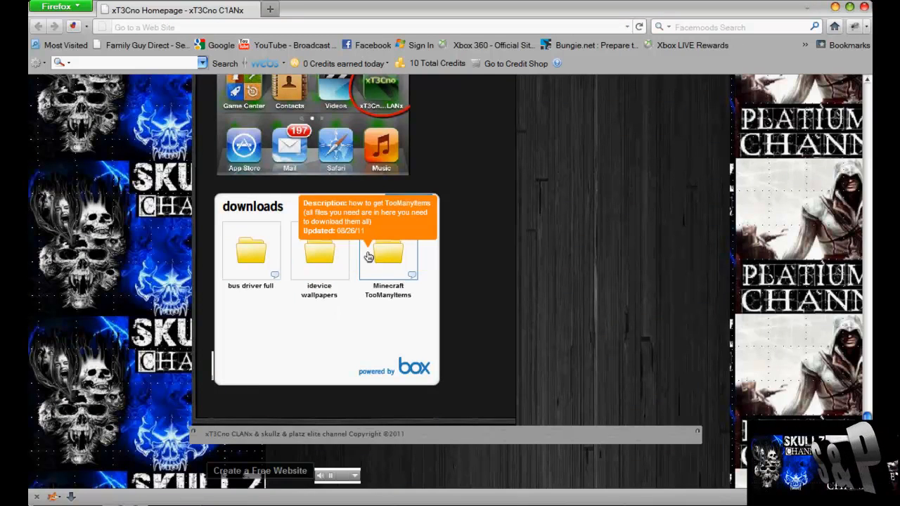
double_click(387, 253)
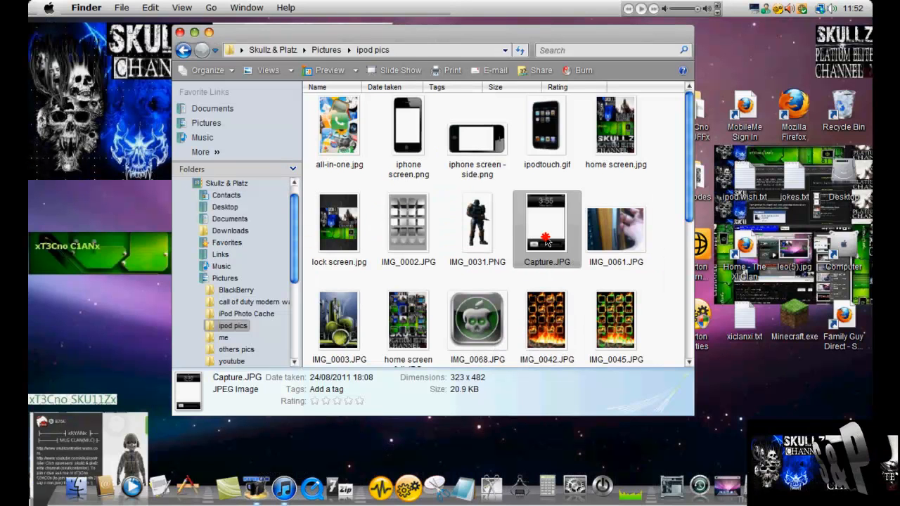
Step: Preview Capture.JPG, then open it in Paint and return to the ipod pics folder
double_click(546, 223)
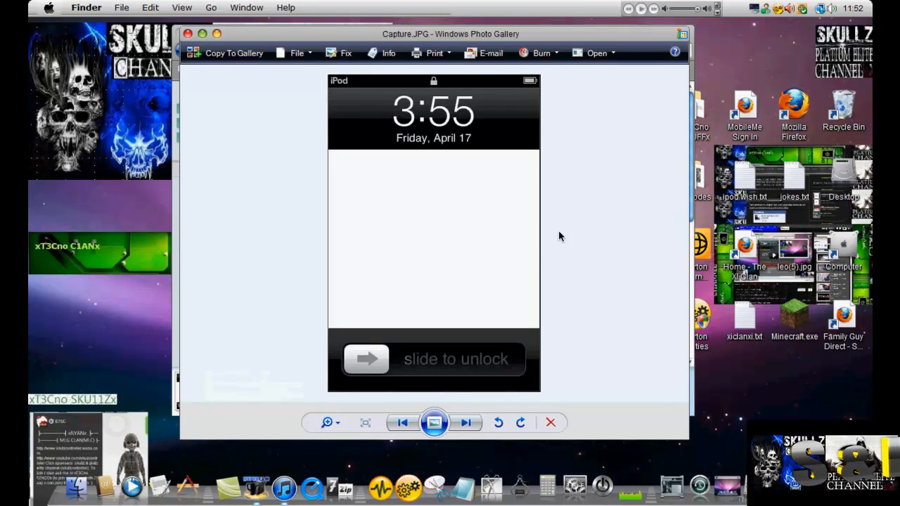
mouse_move(545, 241)
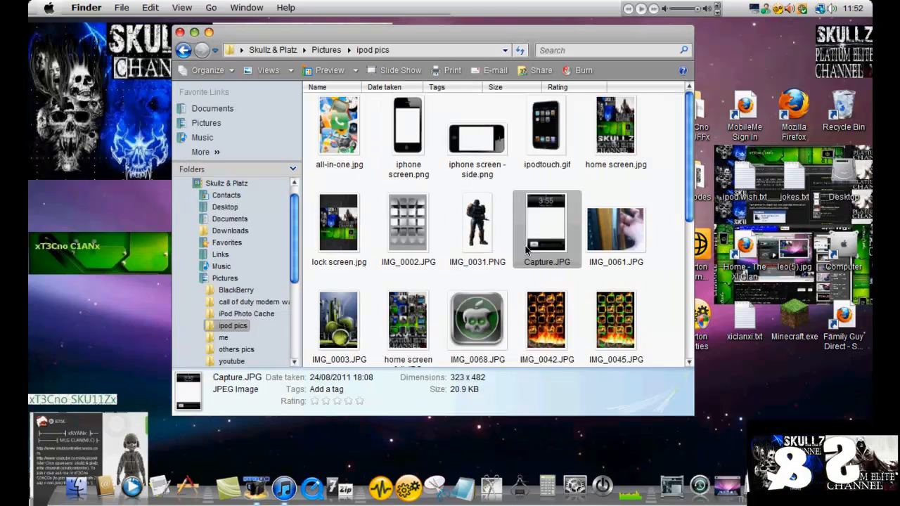
right_click(546, 225)
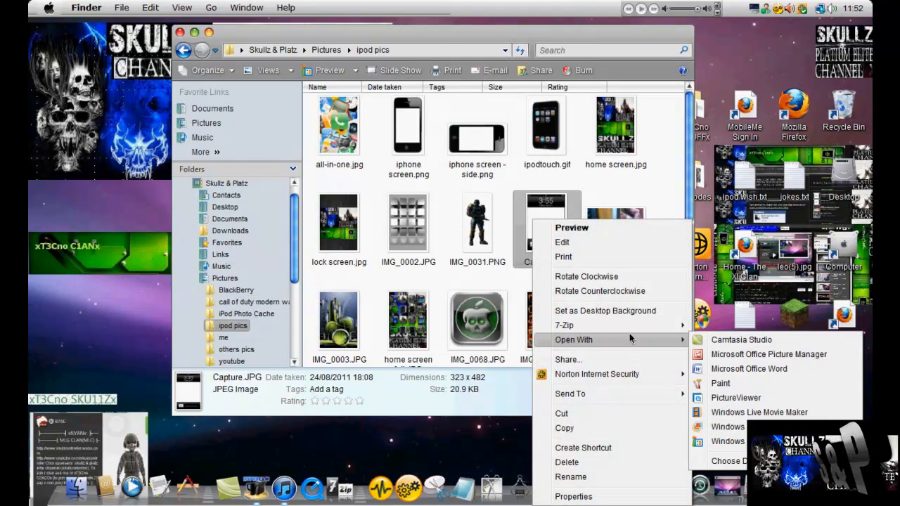
left_click(720, 383)
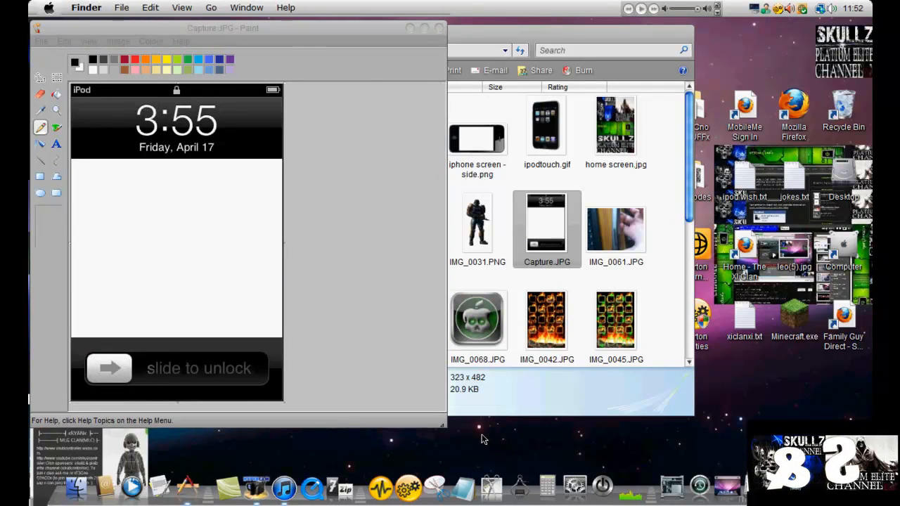
left_click(477, 320)
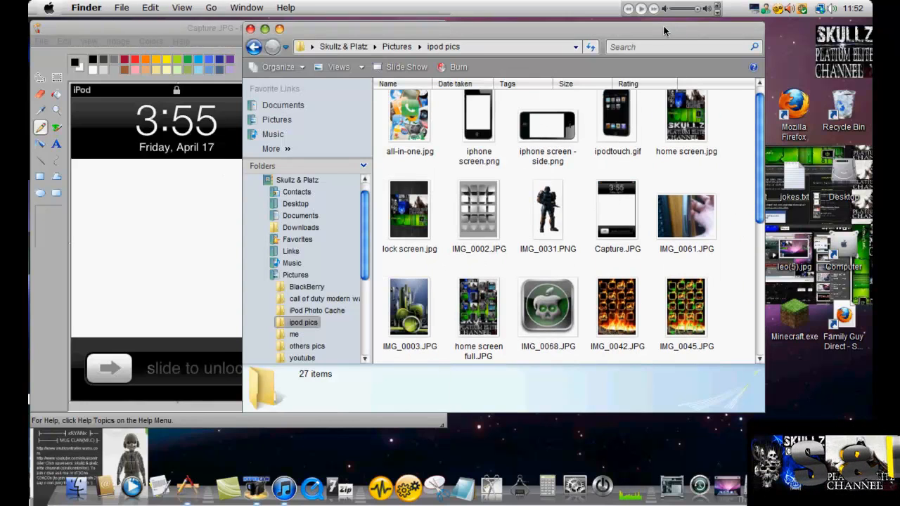
mouse_move(548, 307)
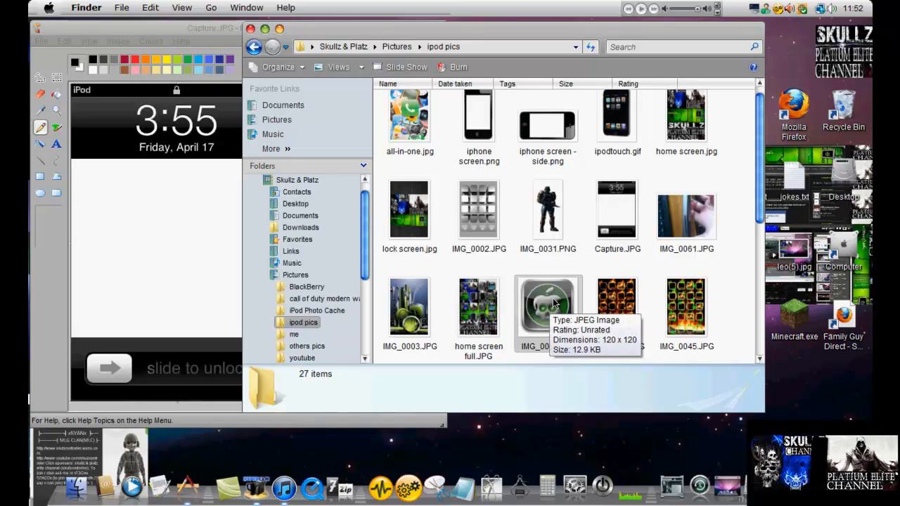
mouse_move(543, 313)
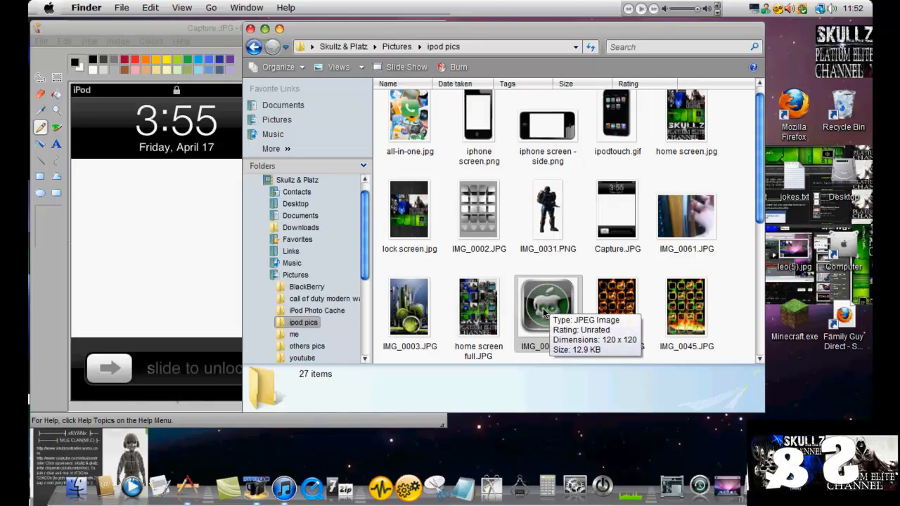
Step: Open IMG_0068.JPG, the green skull icon, in Paint and copy it
right_click(548, 306)
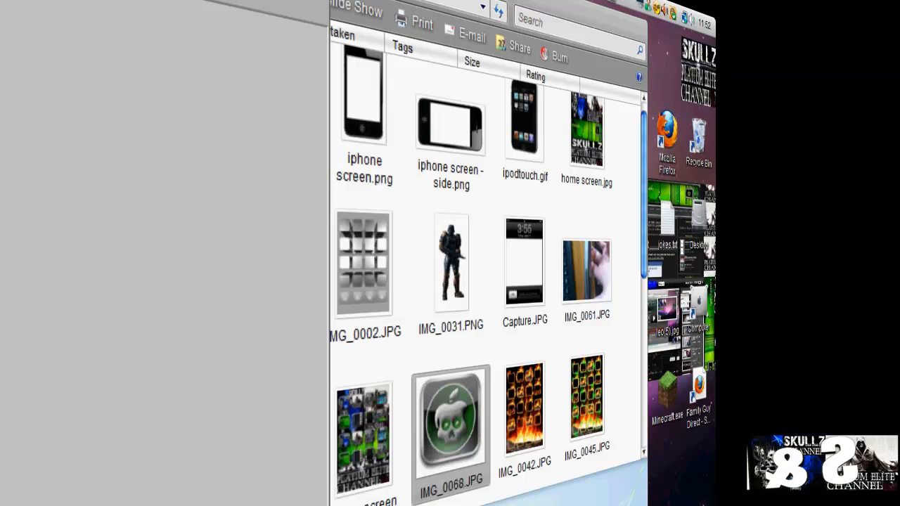
left_click(45, 41)
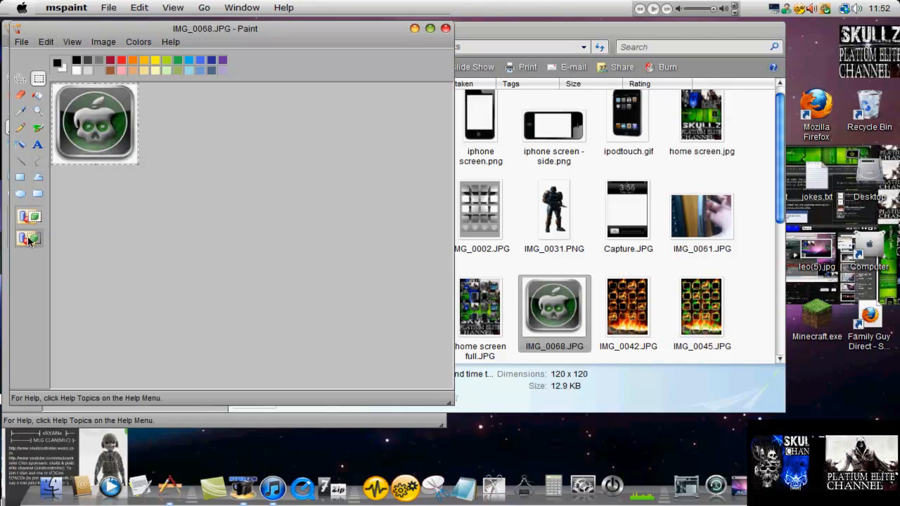
right_click(98, 128)
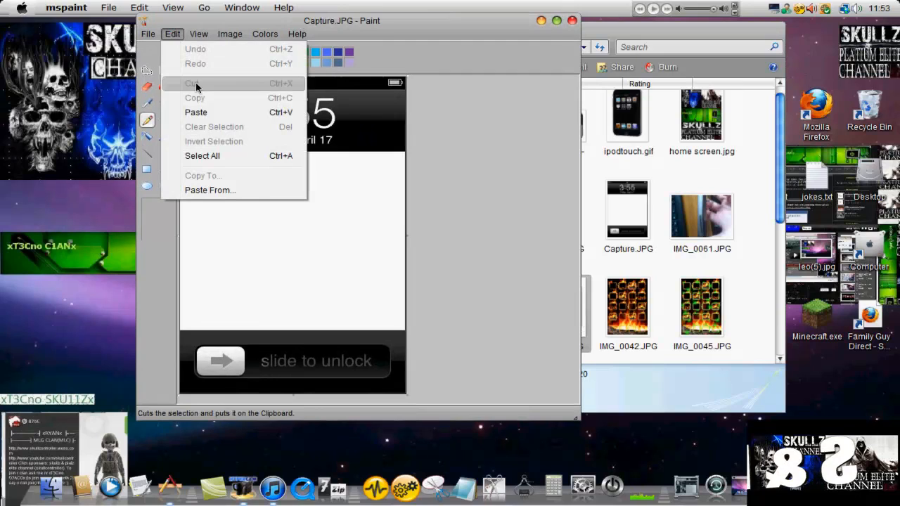
mouse_move(196, 112)
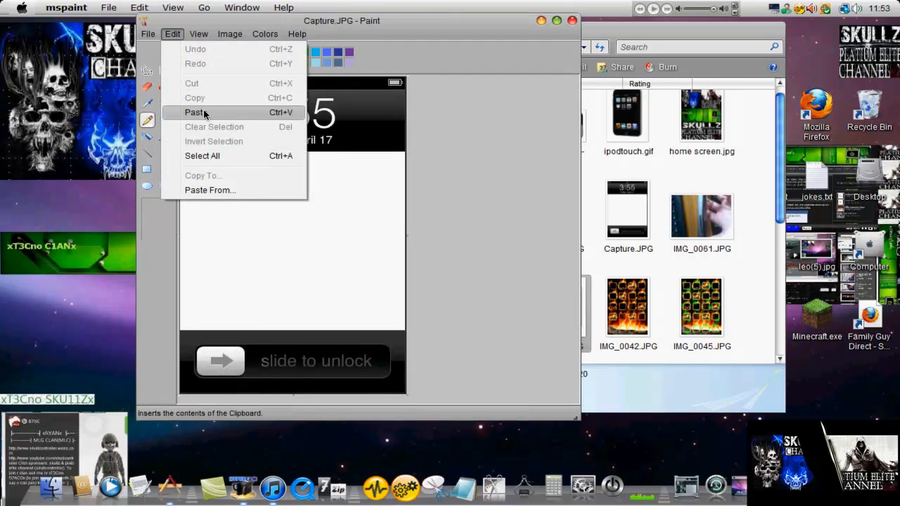
Step: Paste the green skull icon into Capture.JPG and drag it to the white area's centre
left_click(195, 112)
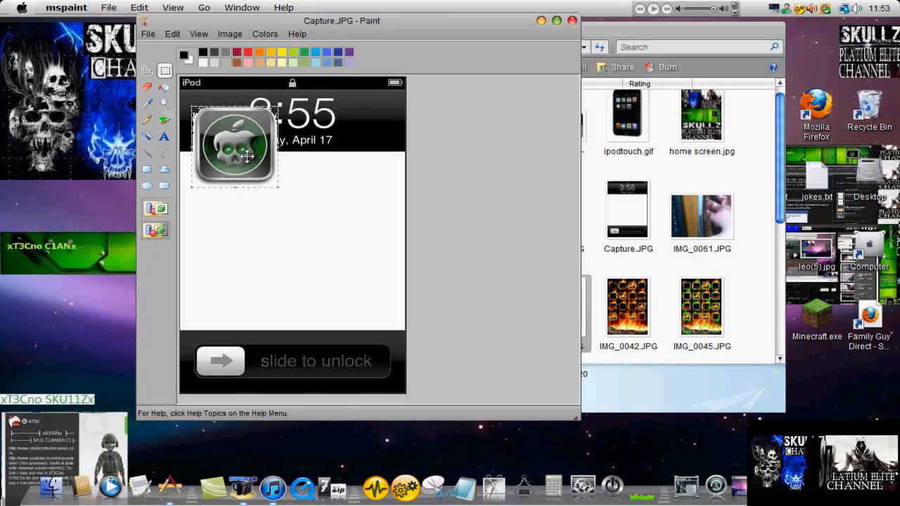
left_click_drag(246, 150, 225, 138)
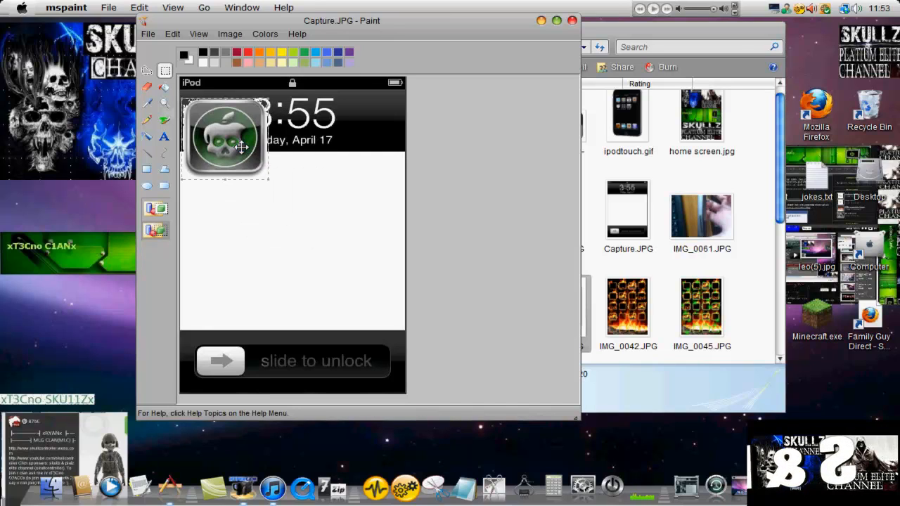
left_click_drag(225, 138, 272, 212)
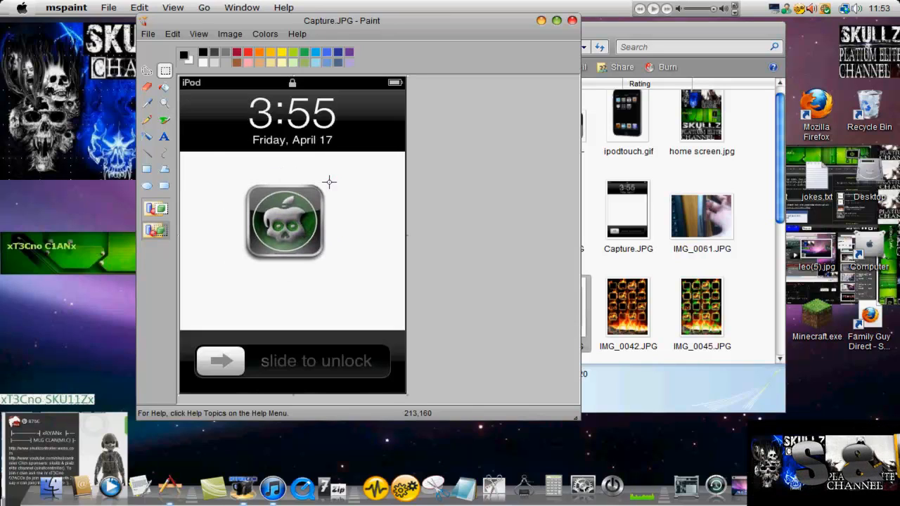
mouse_move(238, 182)
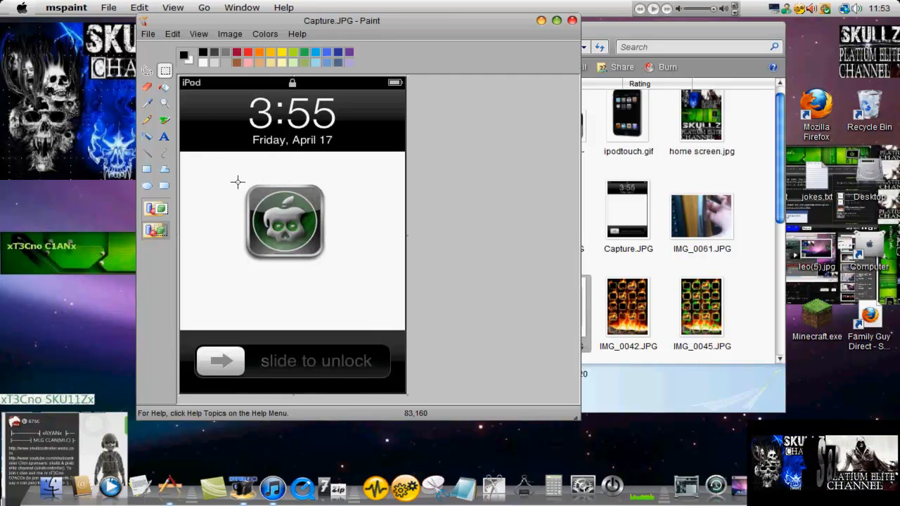
left_click_drag(237, 181, 341, 269)
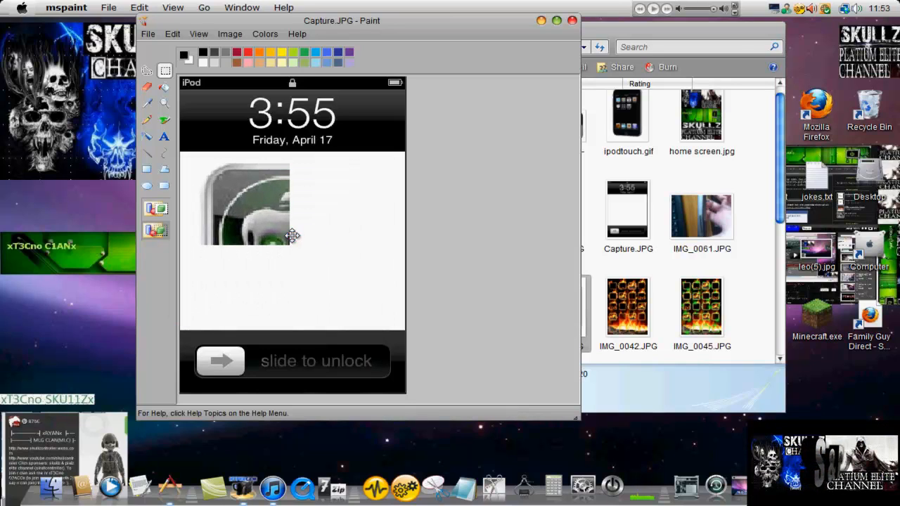
Step: Fill the black middle of the lock screen with a solid red rectangle
left_click_drag(291, 235, 285, 203)
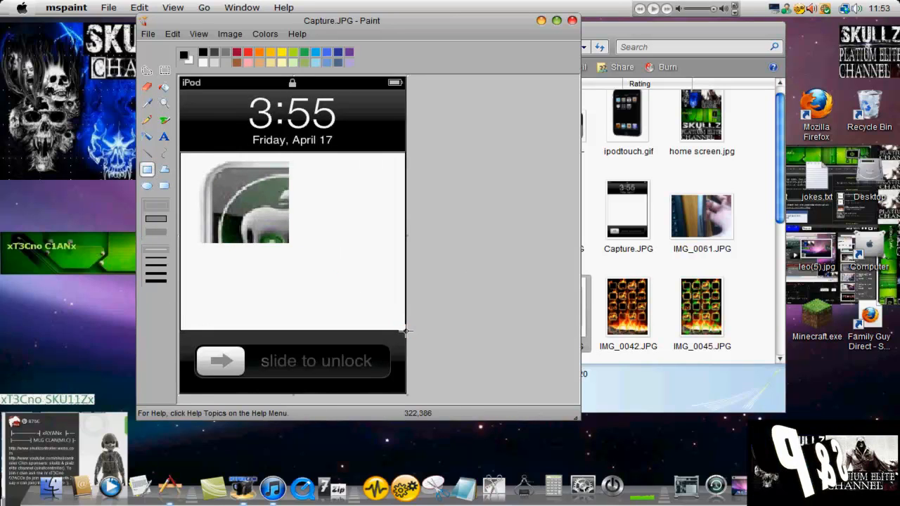
mouse_move(190, 163)
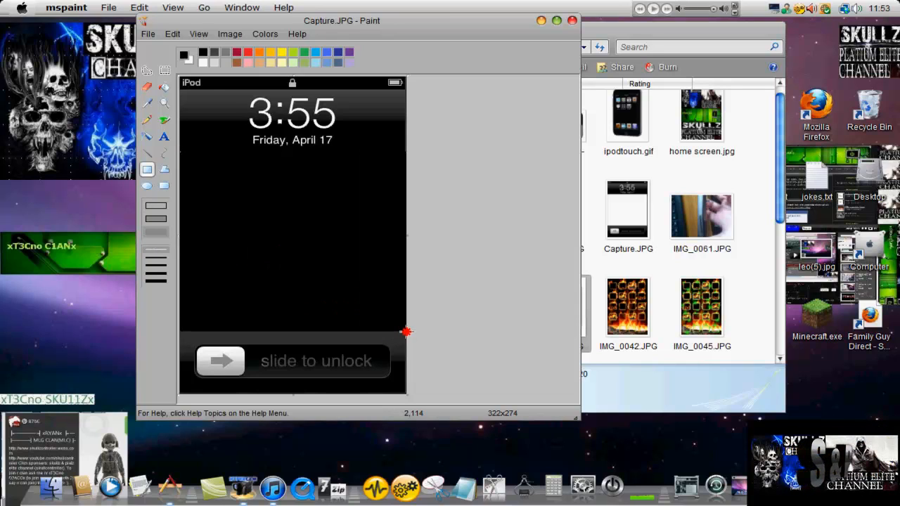
left_click_drag(406, 331, 303, 304)
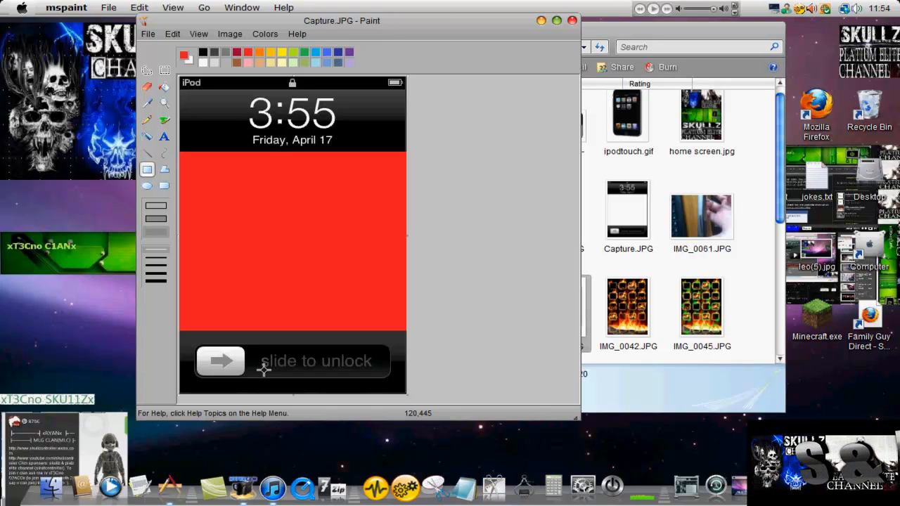
mouse_move(755, 240)
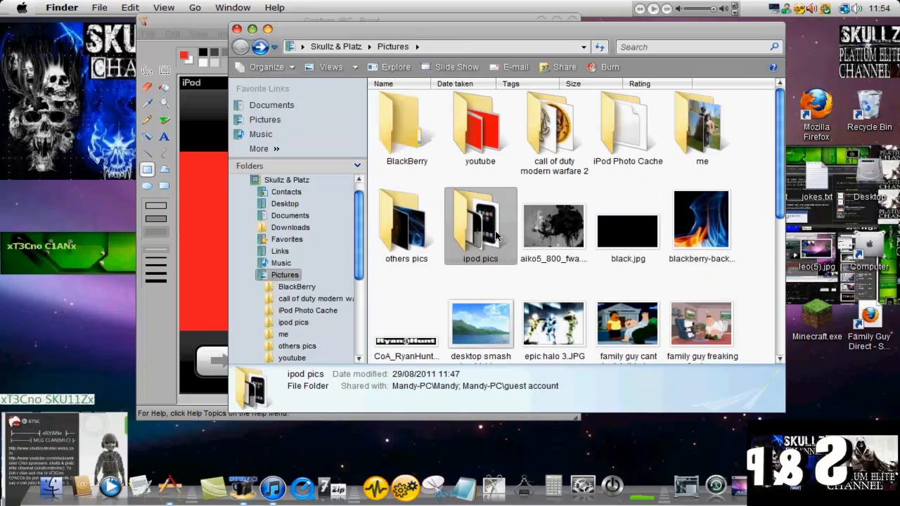
Step: Open Pictures > youtube and bring the green xT3Cno banner into the Paint picture
left_click(480, 127)
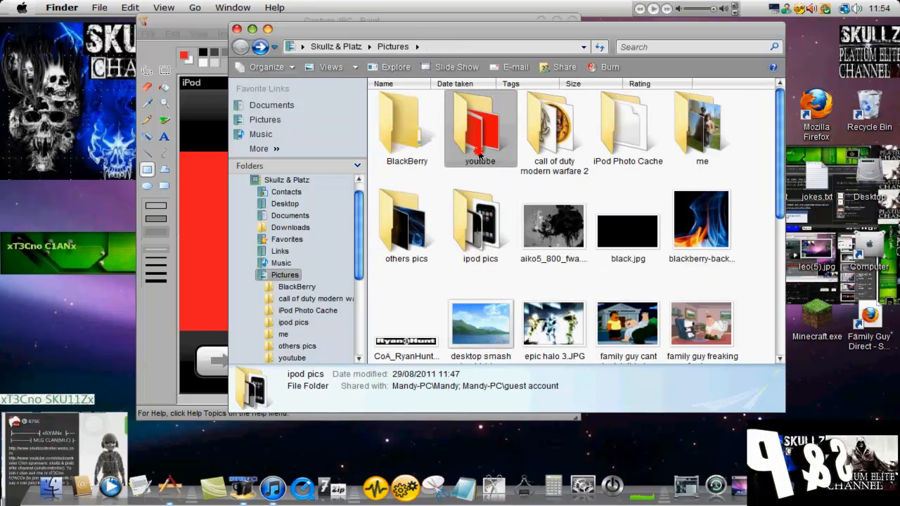
double_click(479, 126)
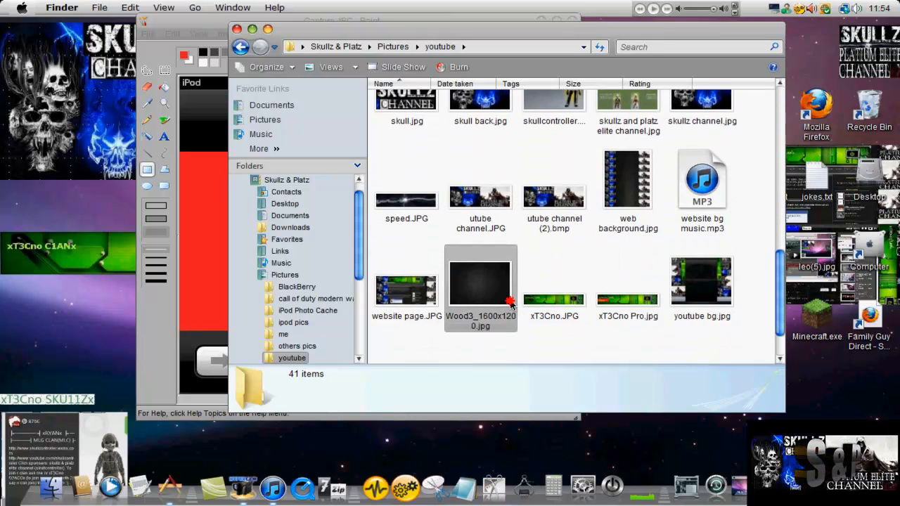
double_click(480, 285)
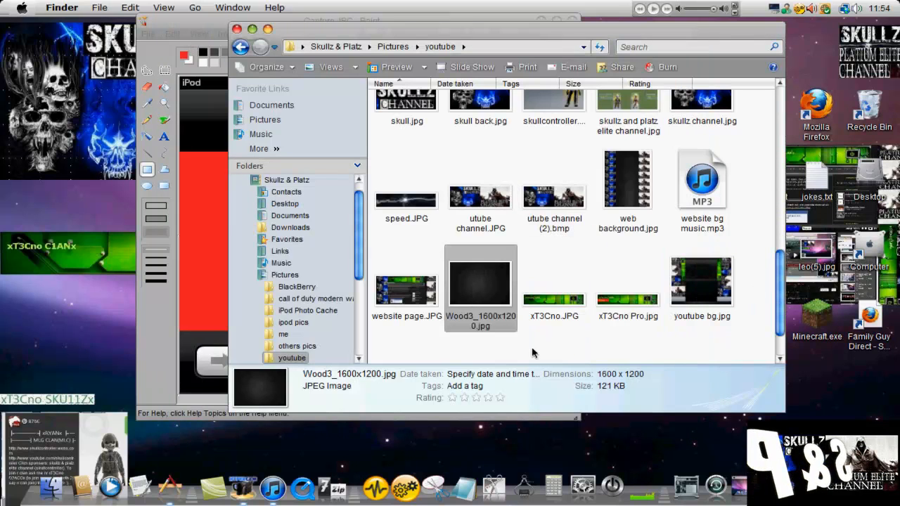
right_click(554, 300)
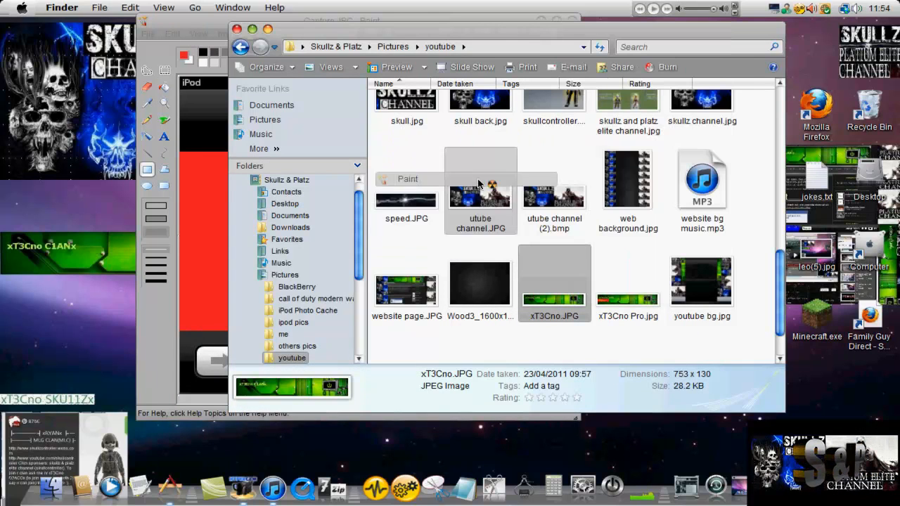
left_click(46, 42)
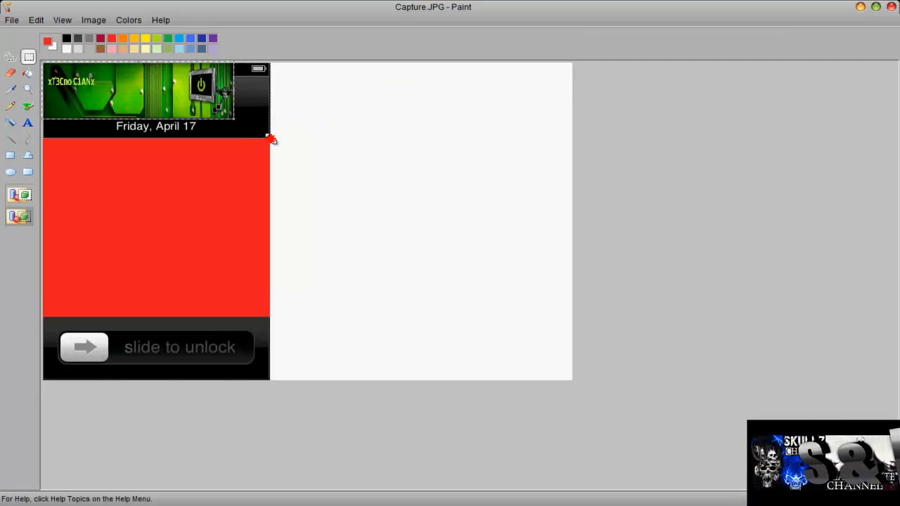
Step: Place xT3Cno banner copies over the top clock strip and the slide-to-unlock strip
right_click(204, 118)
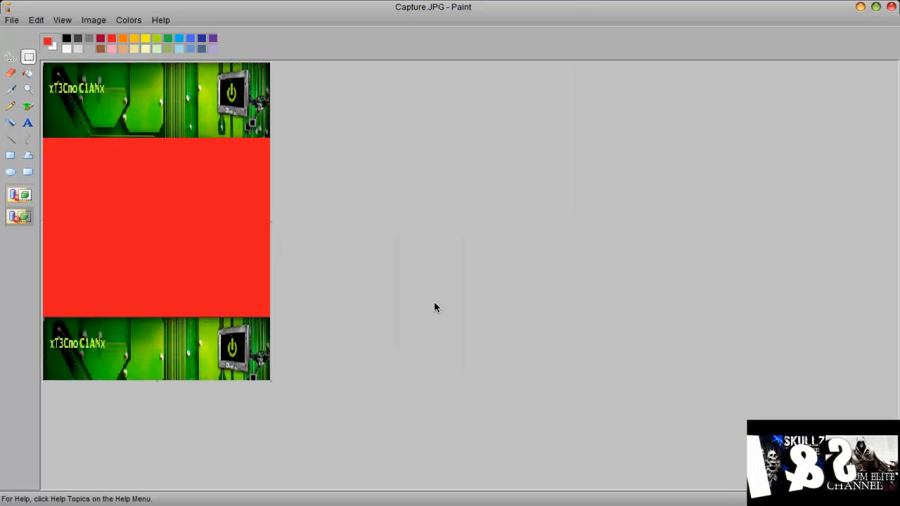
mouse_move(246, 269)
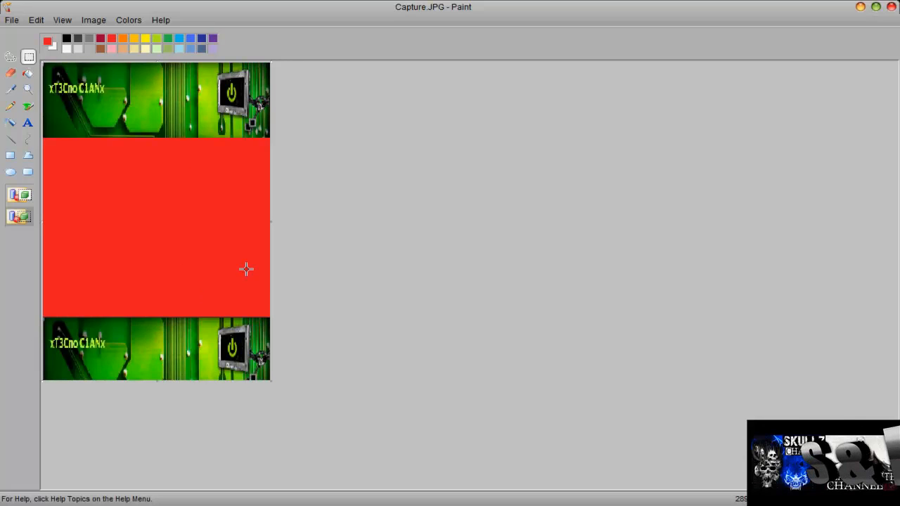
Step: Airbrush black over the red middle, then save as 'lock screen' in new folder 'ipod theme'
left_click(11, 122)
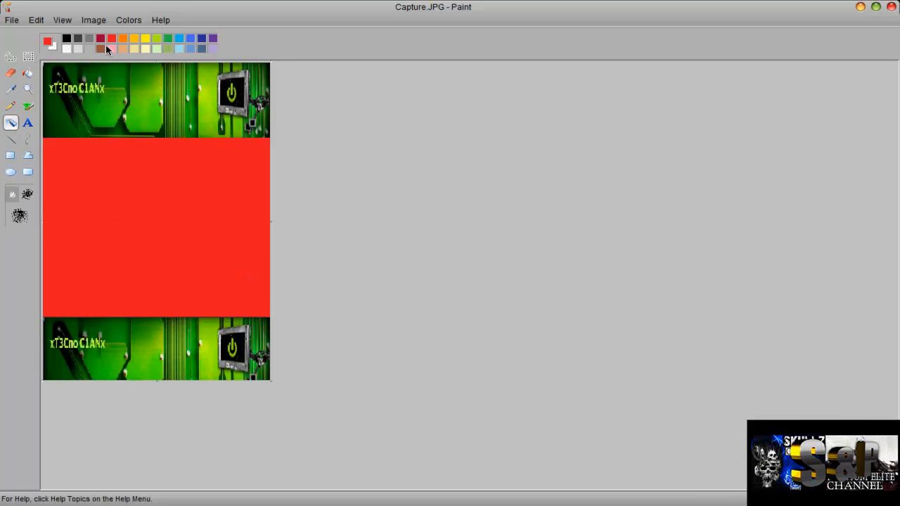
left_click_drag(140, 197, 126, 281)
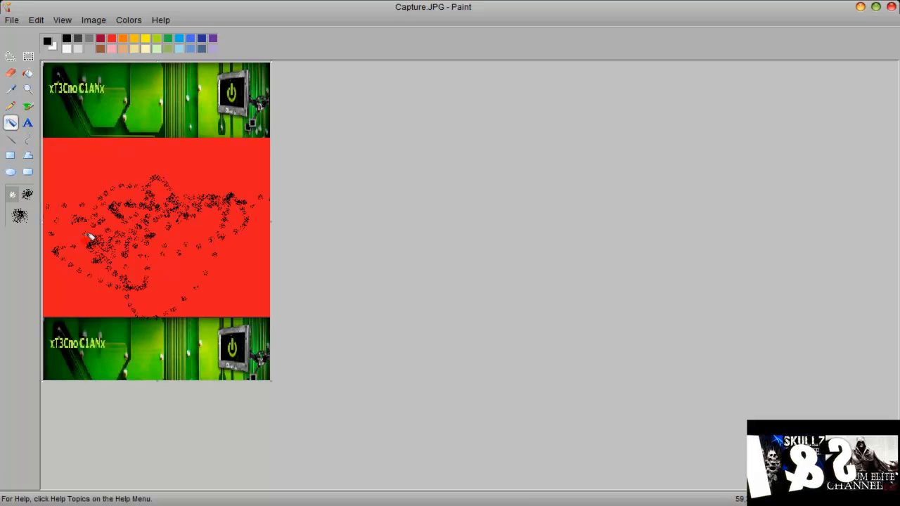
left_click(11, 20)
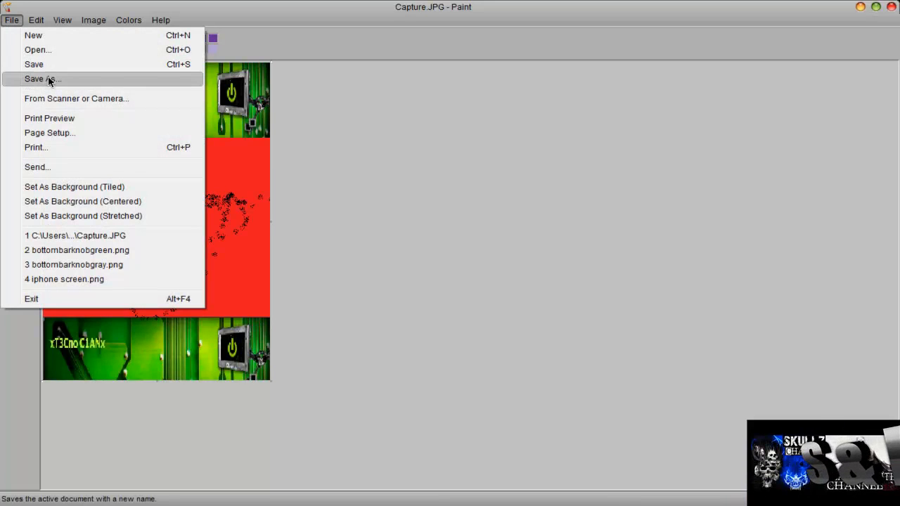
left_click(42, 79)
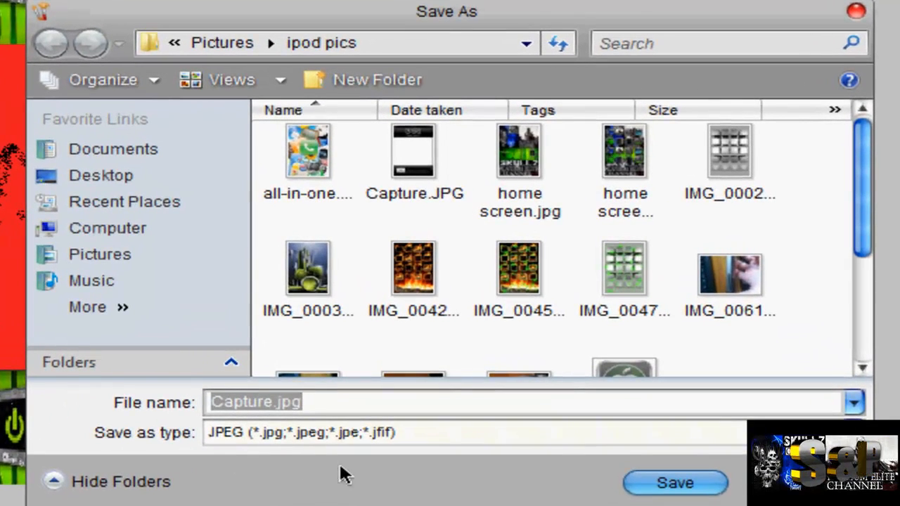
type("hom")
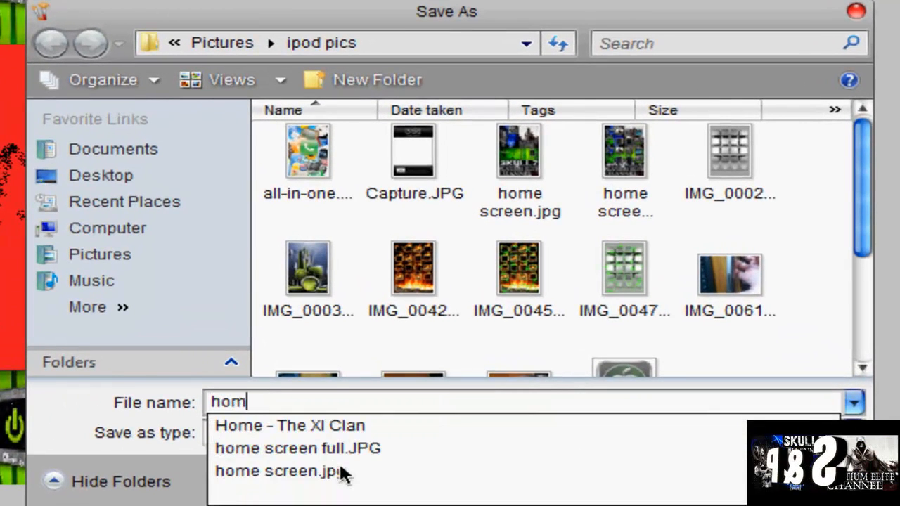
type("lock sc")
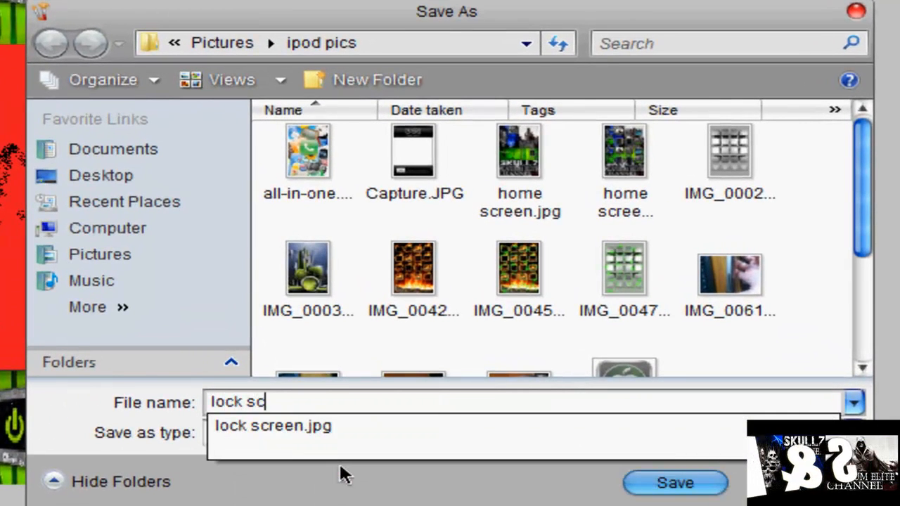
type("reen")
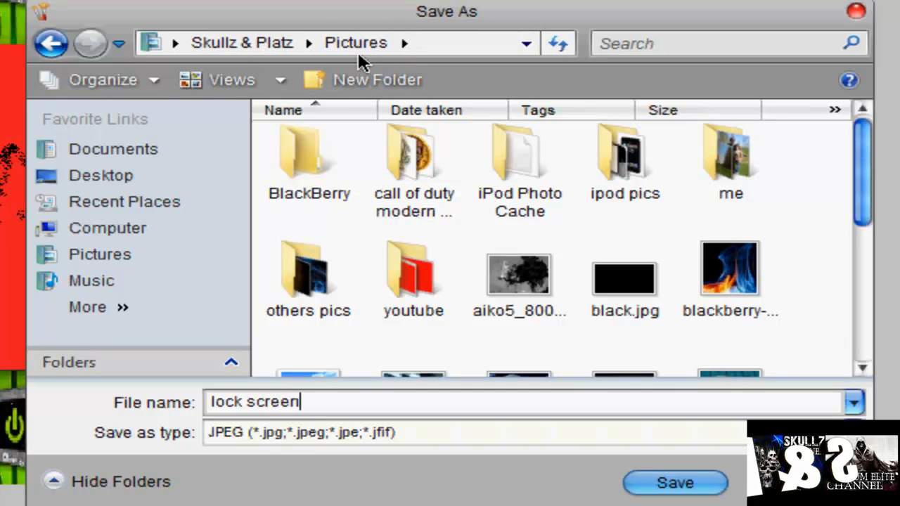
mouse_move(808, 292)
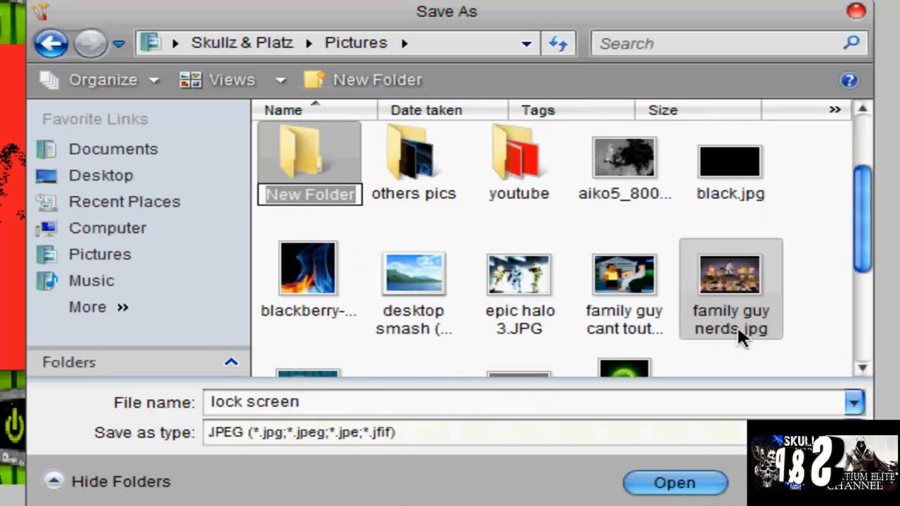
type("ipod theme")
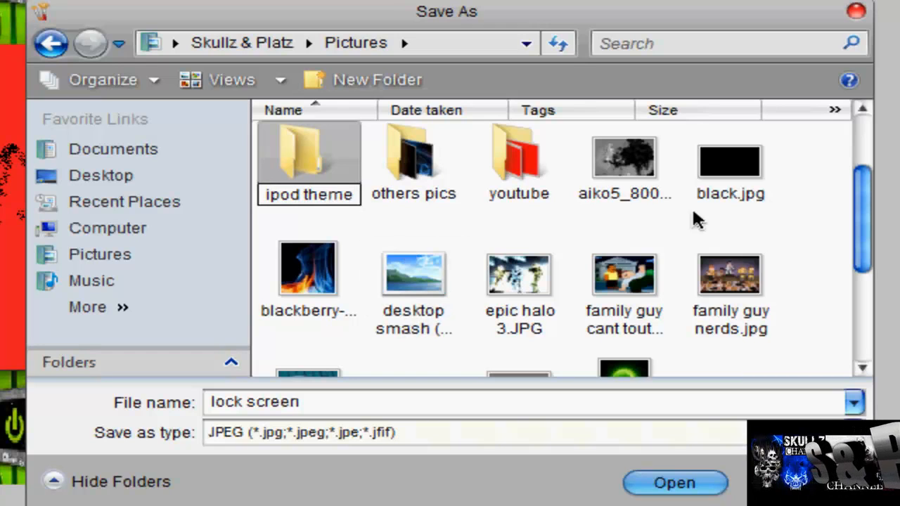
double_click(308, 155)
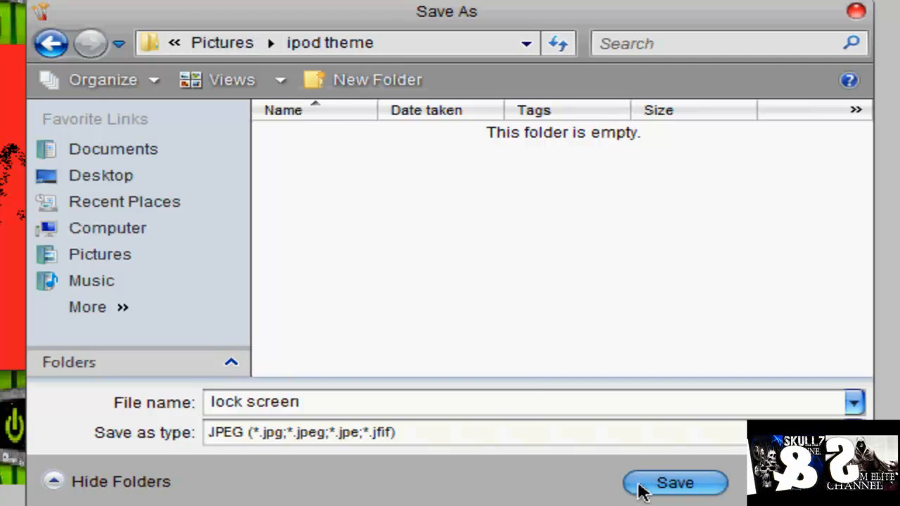
left_click(673, 482)
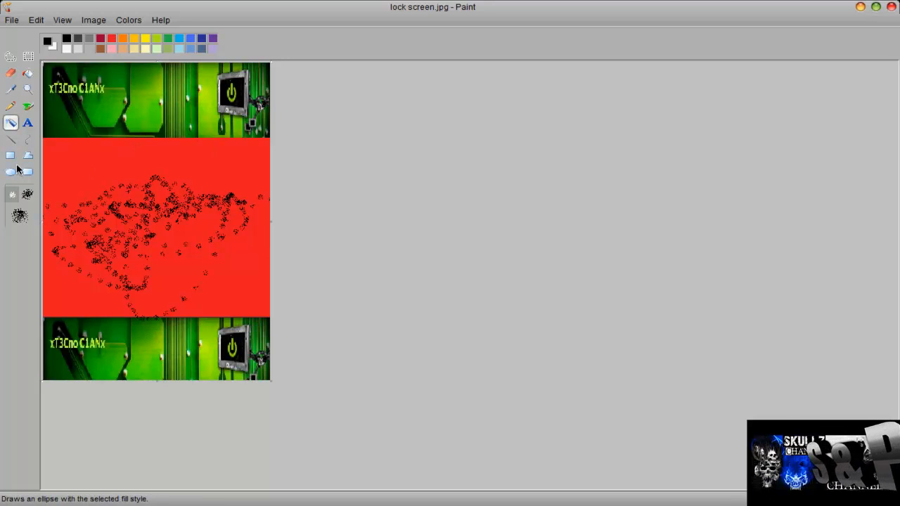
Step: Draw red oval outlines on the orange canvas and green stripes down both side edges
left_click(10, 155)
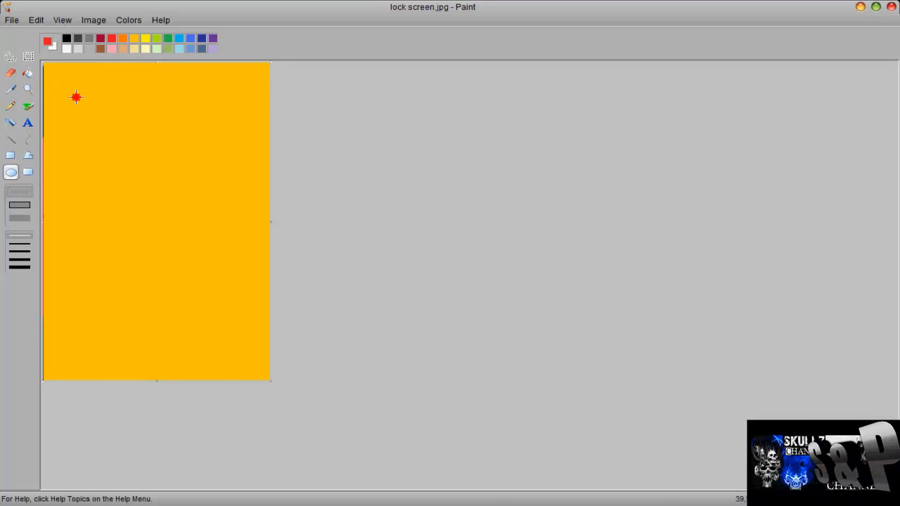
left_click_drag(76, 97, 242, 232)
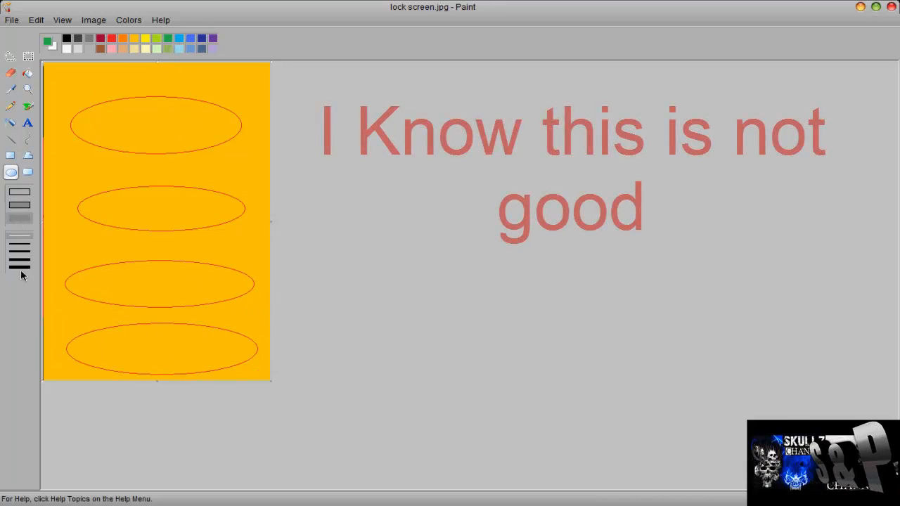
left_click_drag(260, 66, 257, 211)
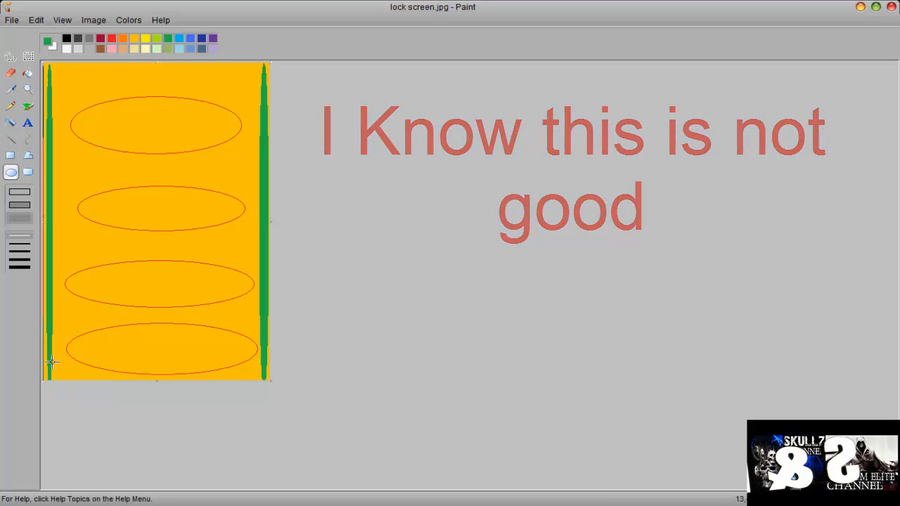
left_click_drag(53, 364, 269, 383)
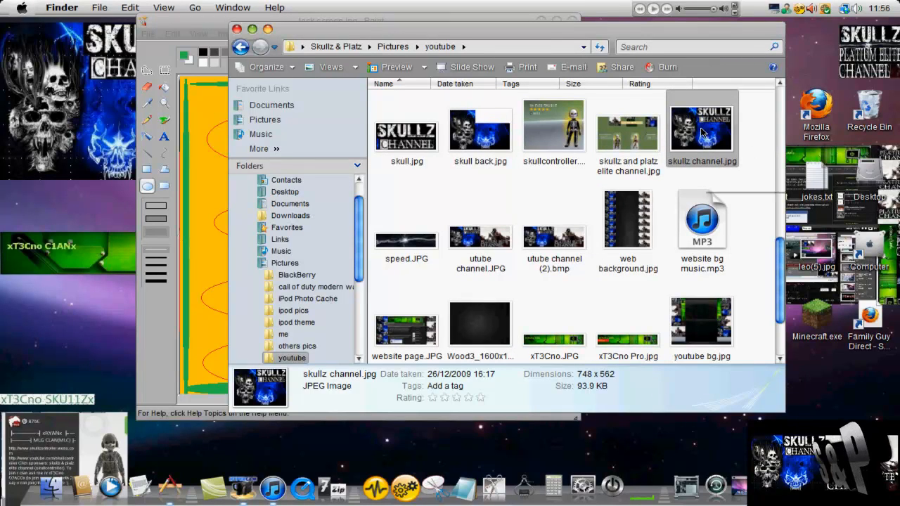
Step: Close the skullz channel picture and bring the orange lock screen.jpg Paint window forward
right_click(702, 127)
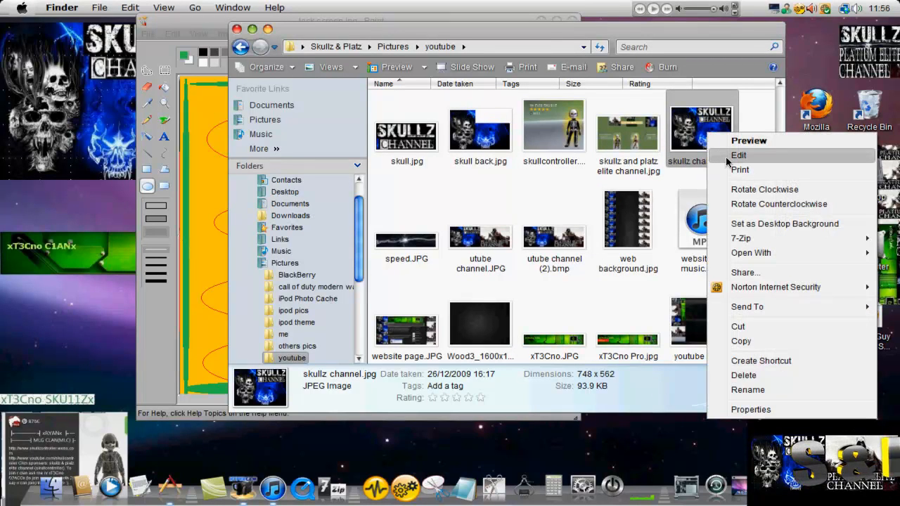
left_click(738, 155)
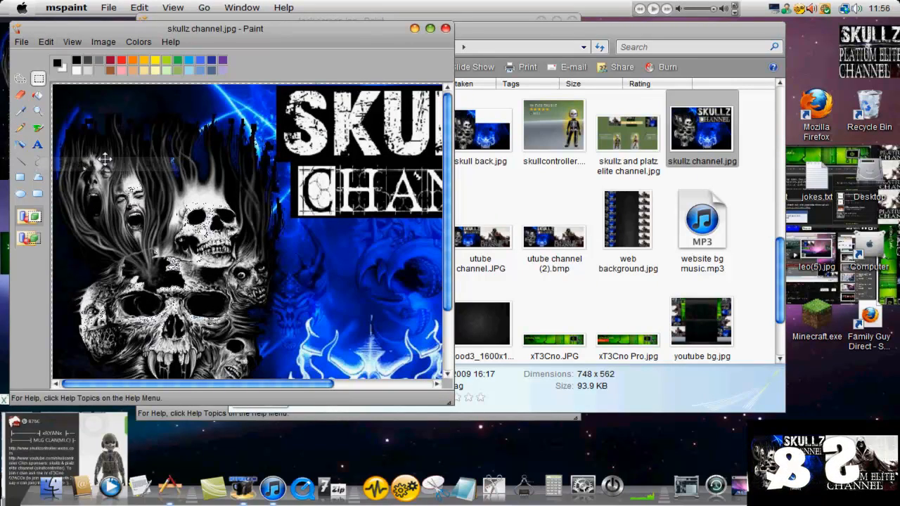
mouse_move(75, 217)
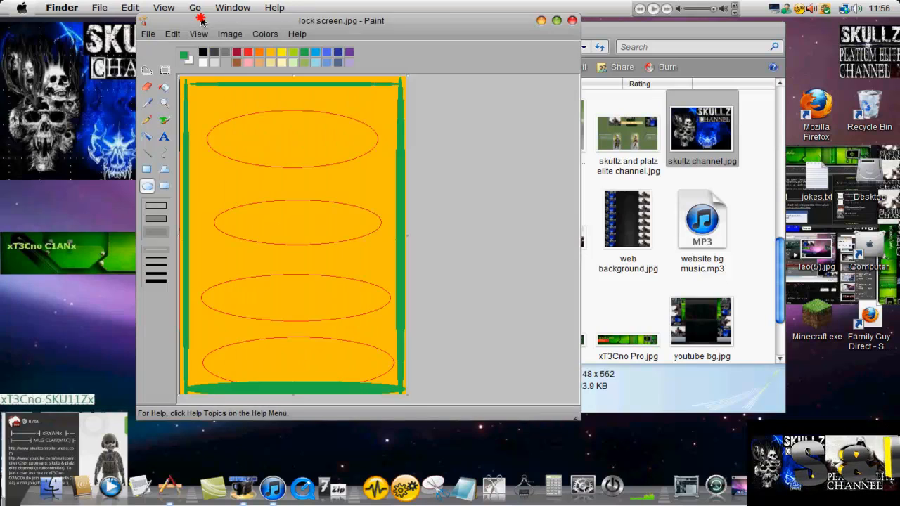
left_click(556, 20)
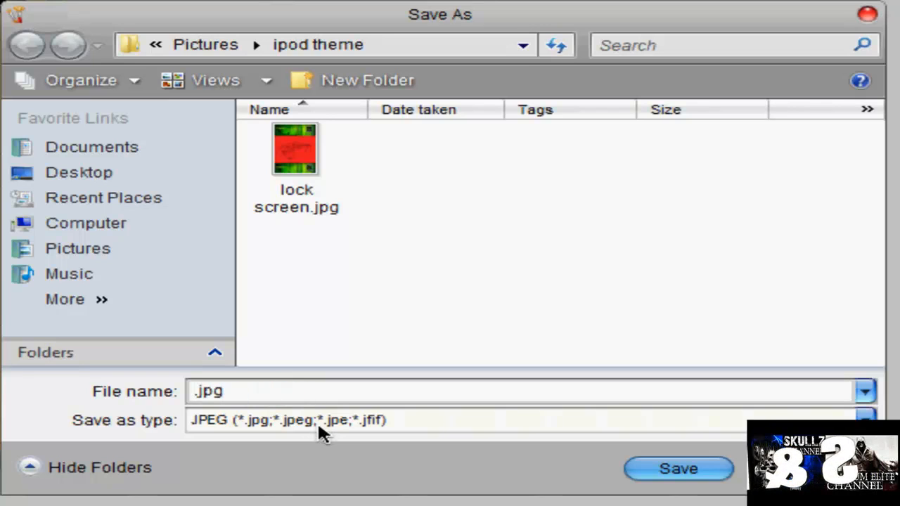
Step: Save the orange design as 'home screen.jpg' in the ipod theme folder
type("home")
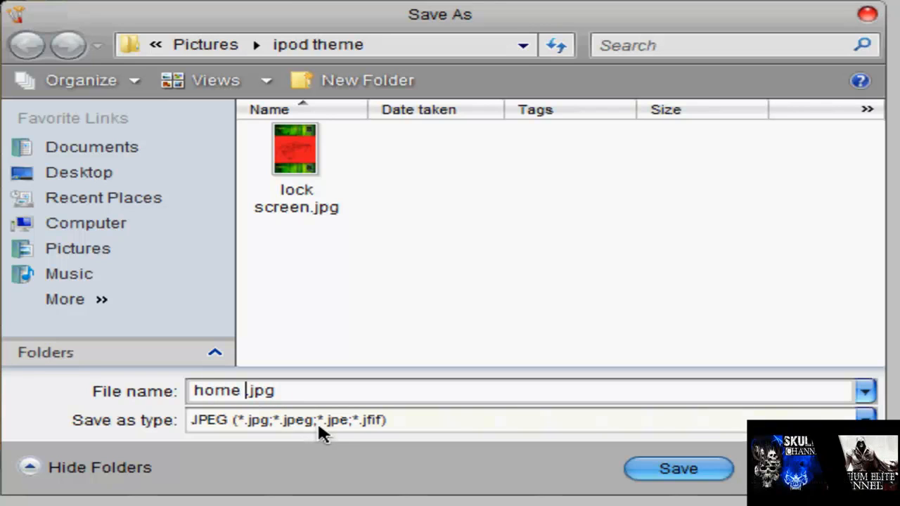
type("screen")
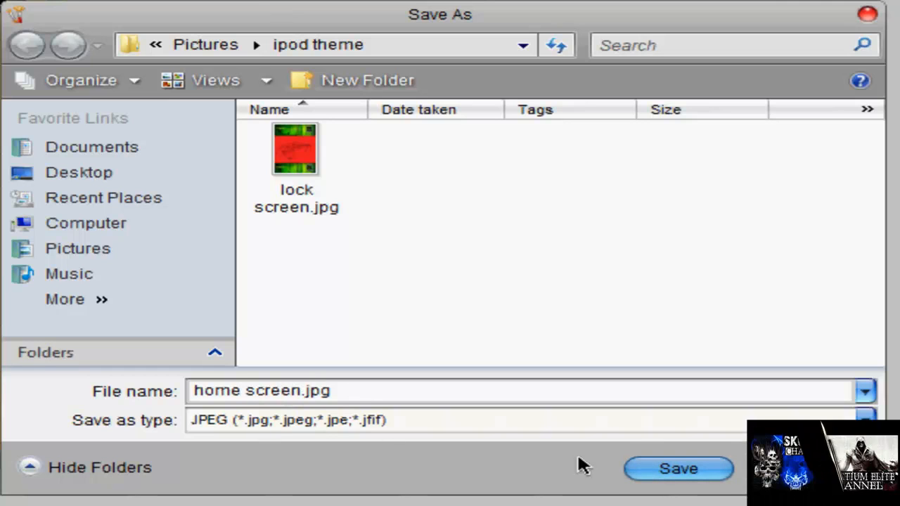
left_click(676, 468)
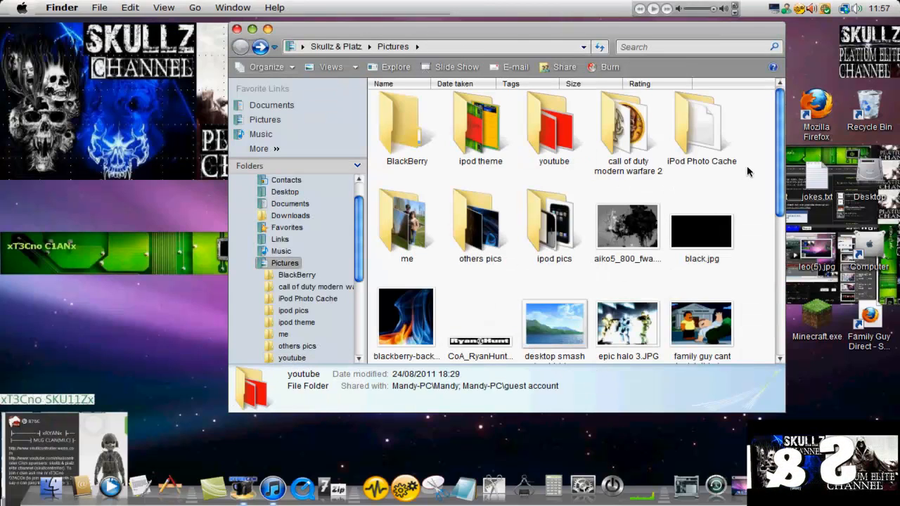
Step: Open the ipod theme folder to check both designs, then close it
double_click(480, 127)
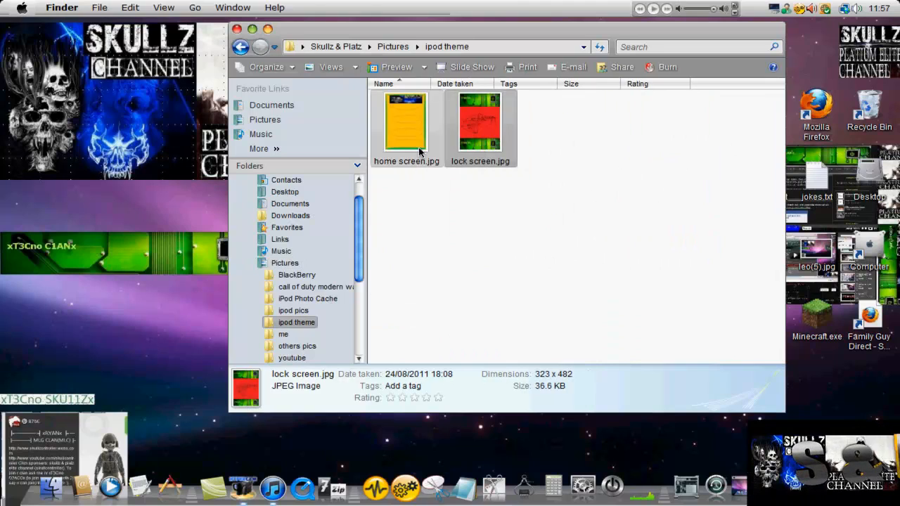
left_click(408, 187)
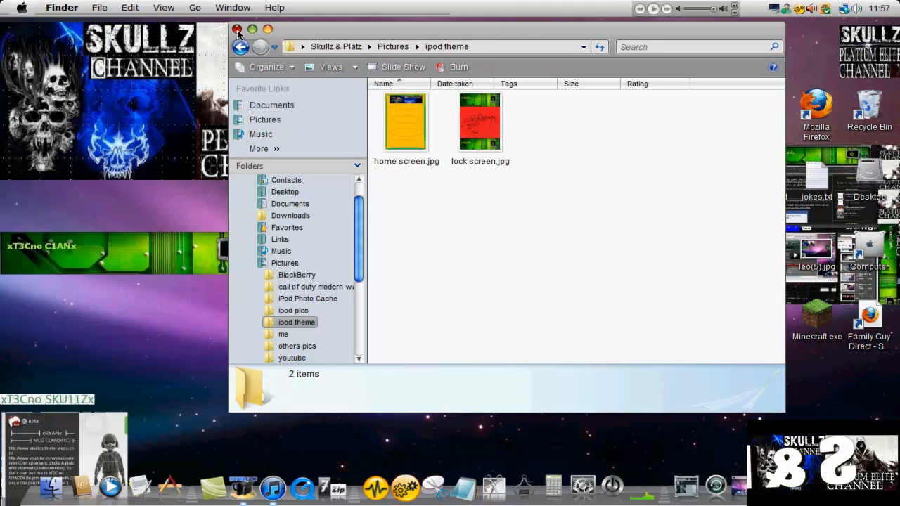
left_click(237, 29)
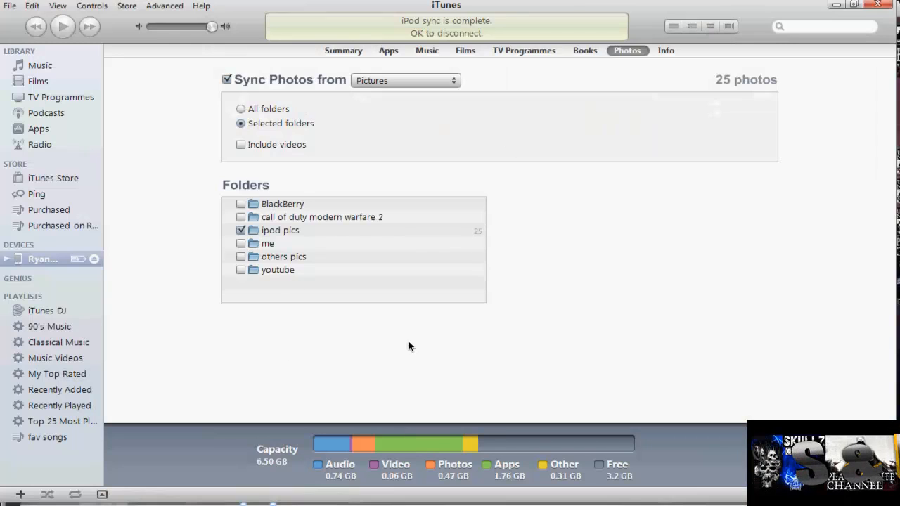
mouse_move(463, 275)
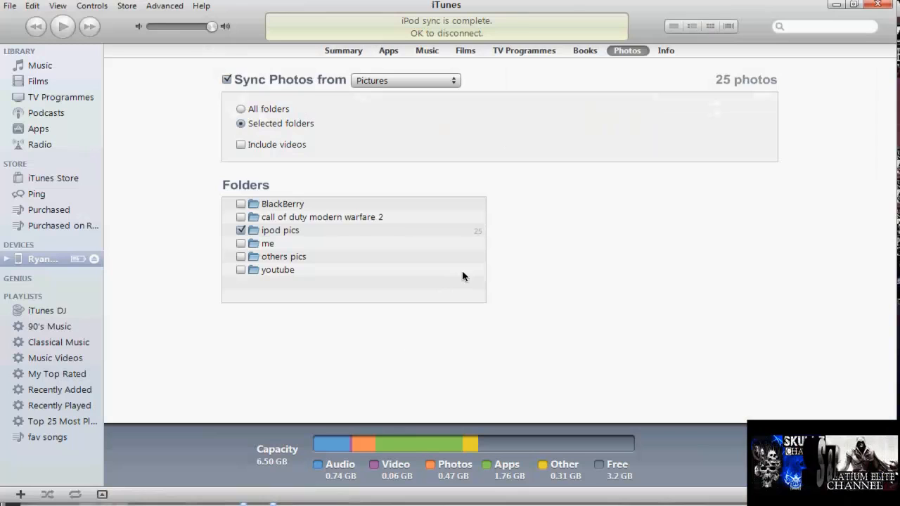
mouse_move(337, 315)
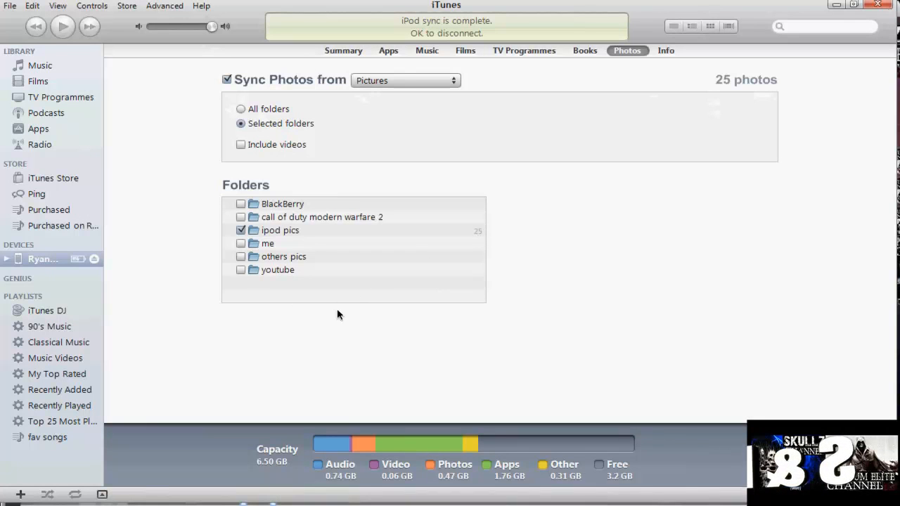
mouse_move(392, 14)
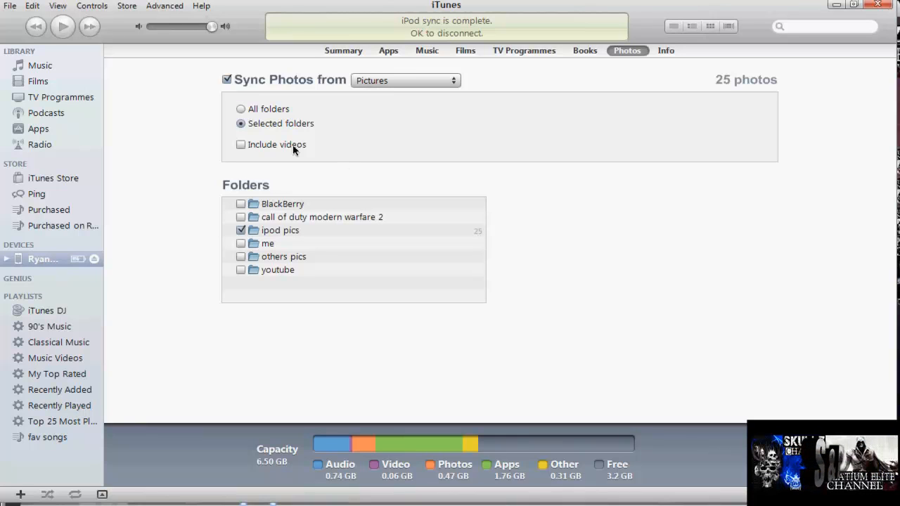
Step: Set iTunes to sync photos from the Pictures folder
left_click(405, 80)
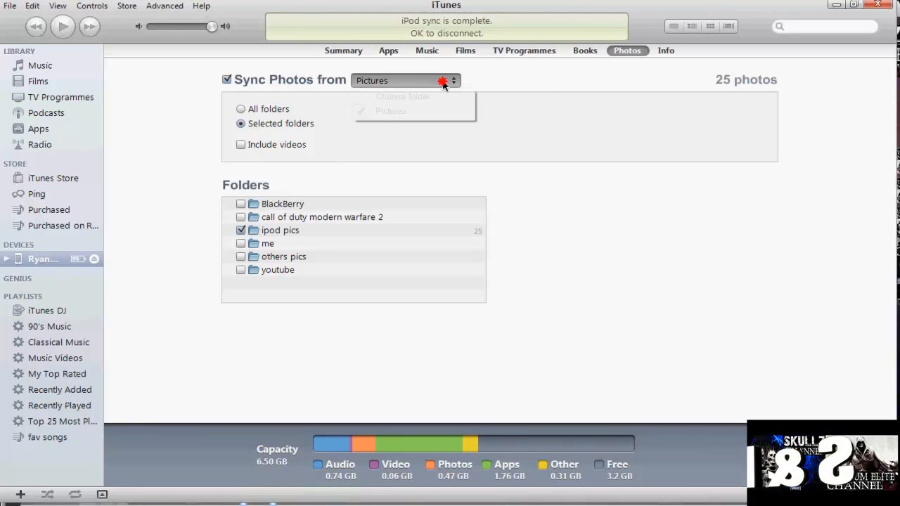
left_click(402, 96)
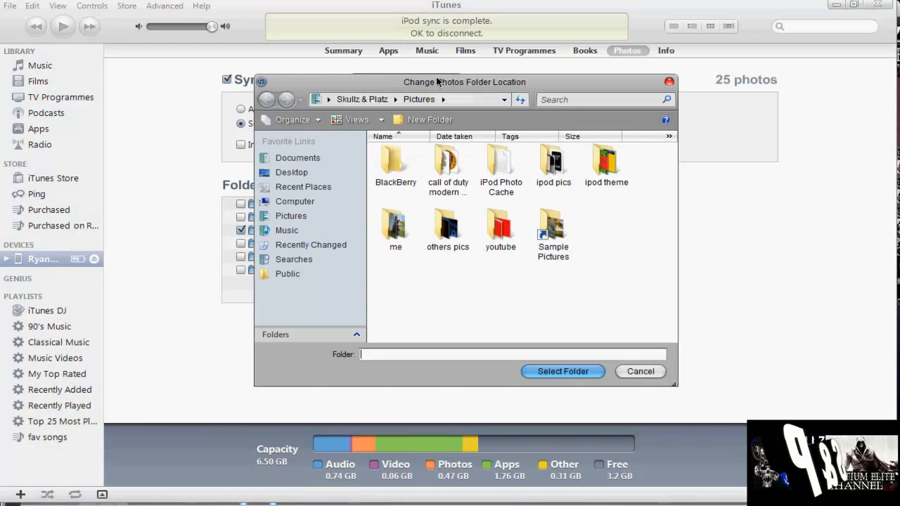
left_click(553, 165)
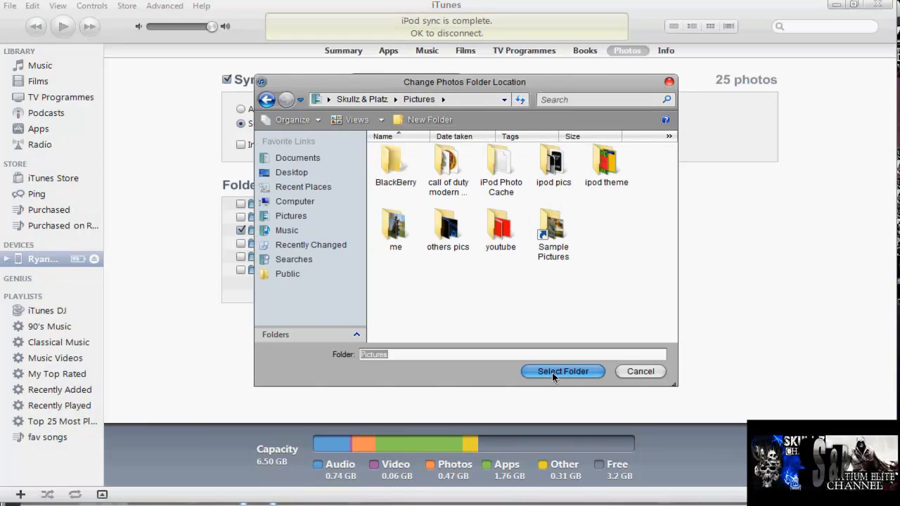
left_click(562, 371)
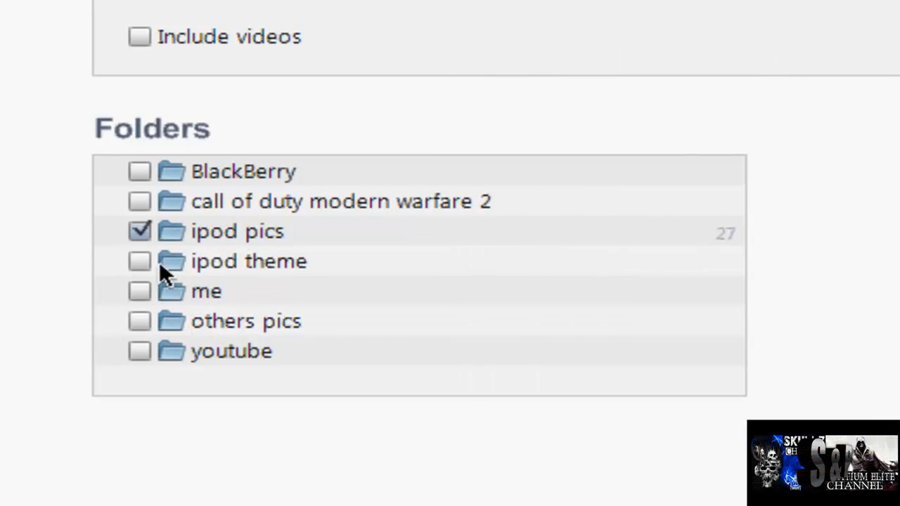
Step: Tick the ipod theme folder, apply the sync settings and confirm the warning
left_click(139, 260)
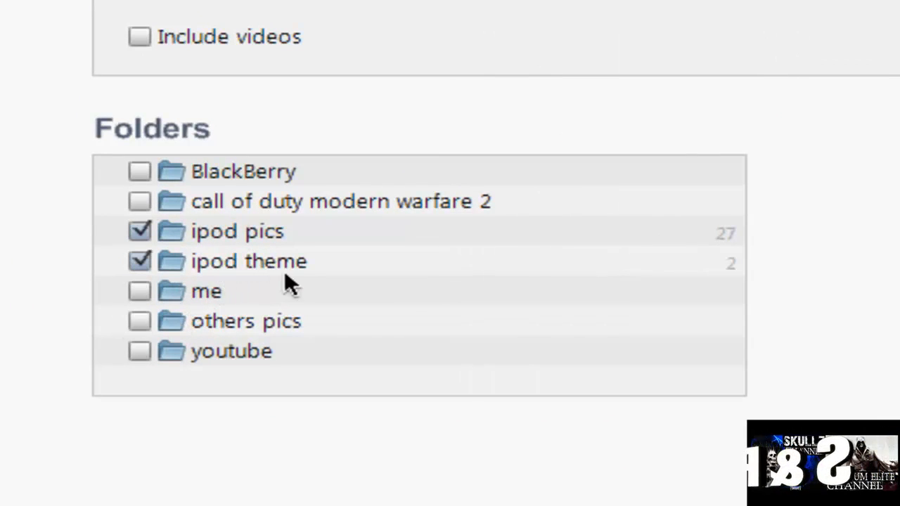
mouse_move(715, 287)
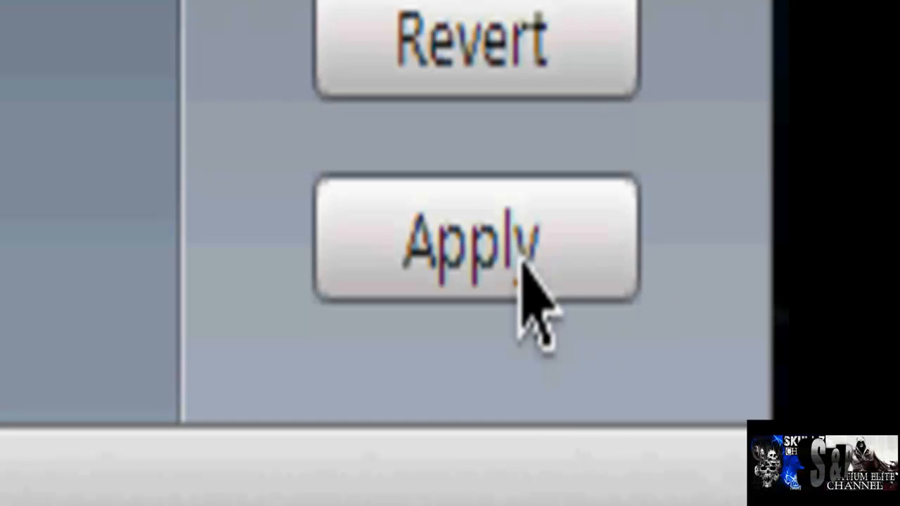
left_click(478, 242)
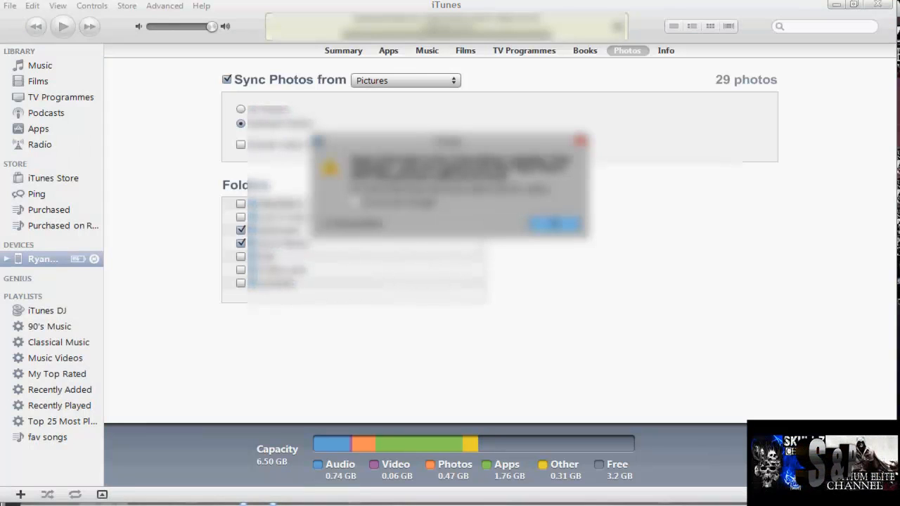
left_click(554, 224)
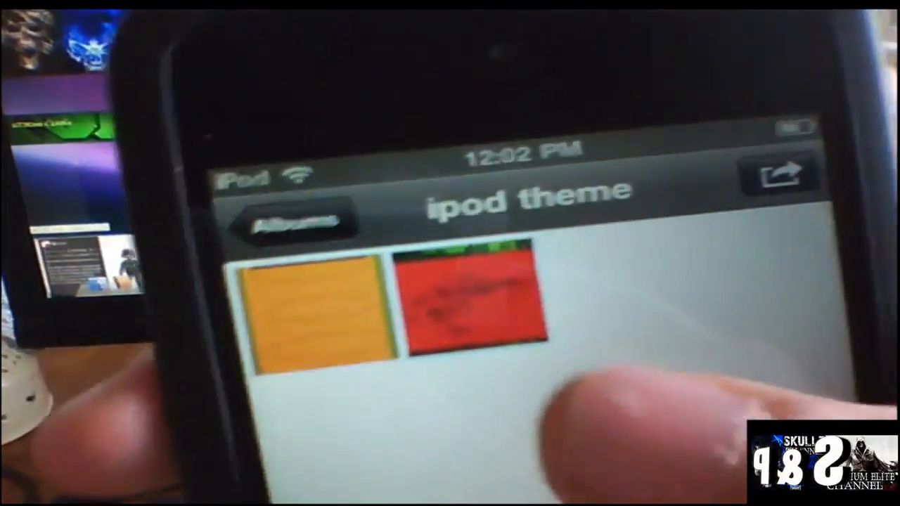
Step: Open the red lock-screen picture from ipod theme and set it as wallpaper
left_click(472, 310)
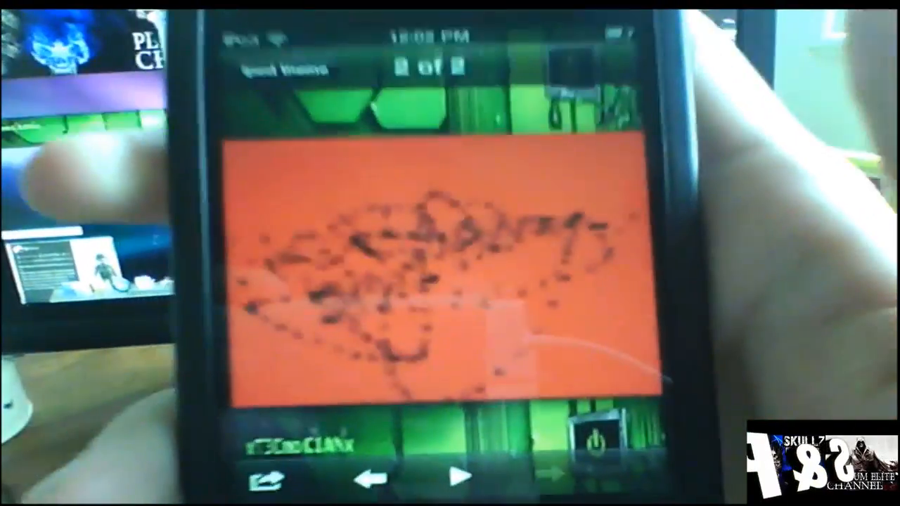
left_click(264, 480)
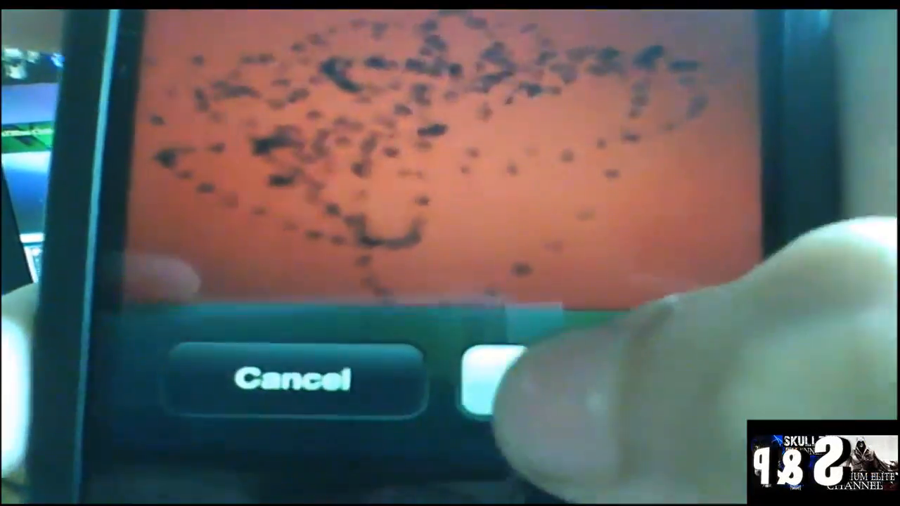
left_click(604, 485)
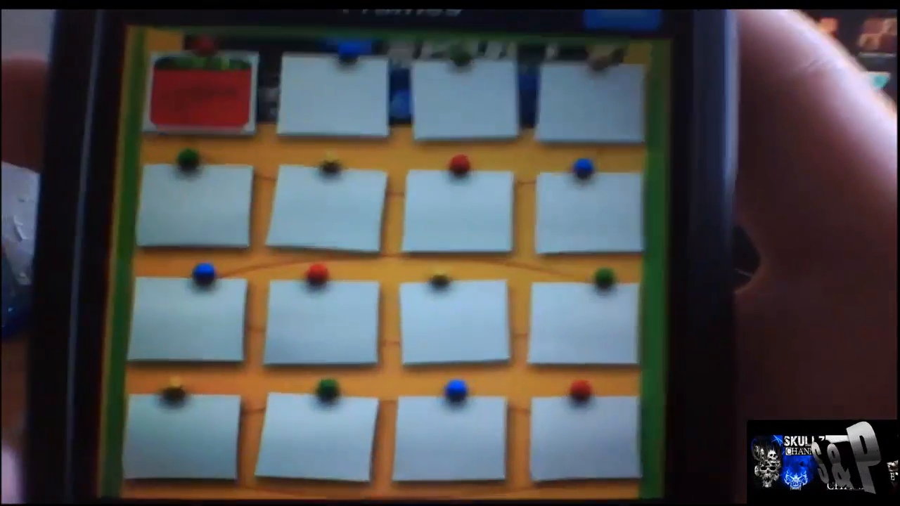
Step: Open the orange image in the ipod theme album and choose Use as Wallpaper
left_click(650, 46)
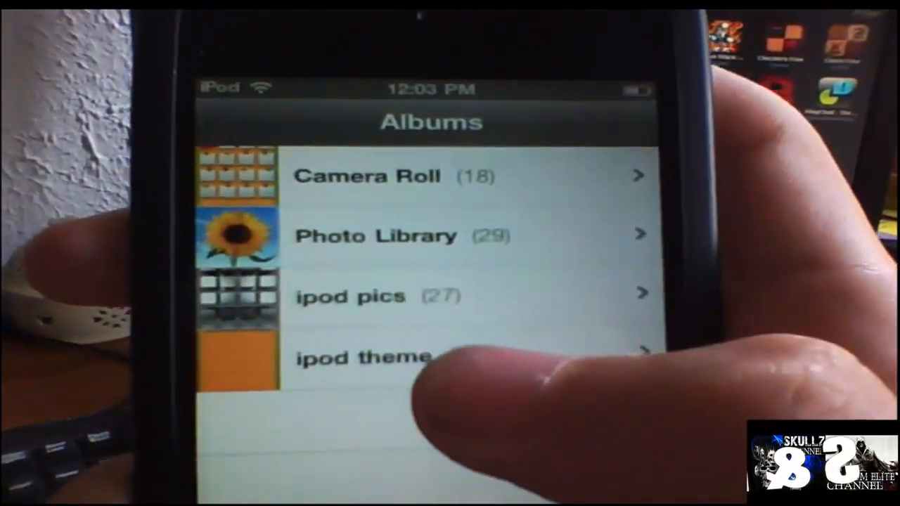
left_click(366, 176)
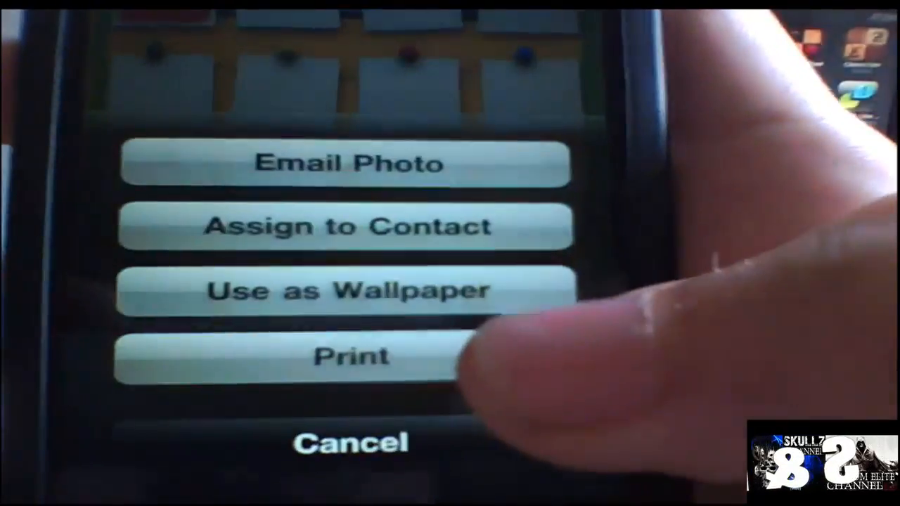
left_click(349, 291)
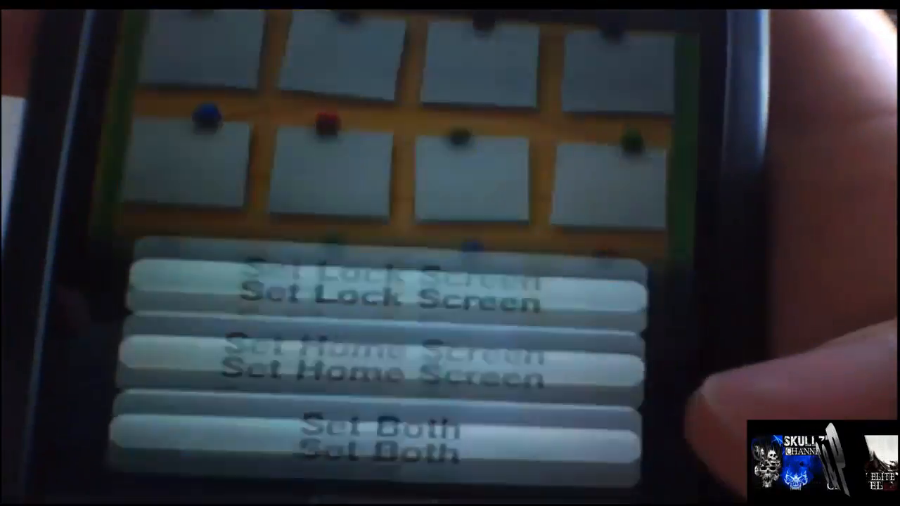